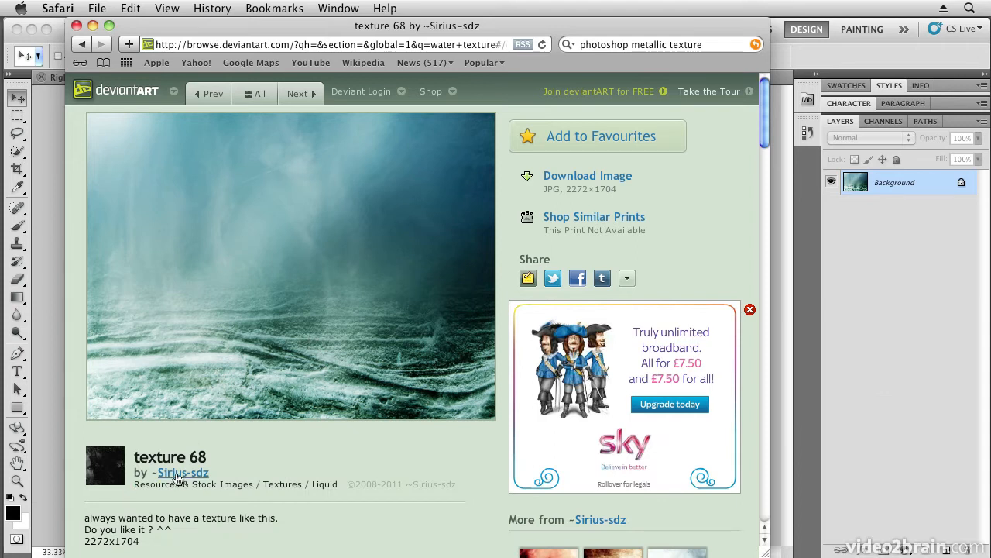
- Open texture artist Sirius-sdz's deviantART profile from the texture 68 page and browse it
click(182, 472)
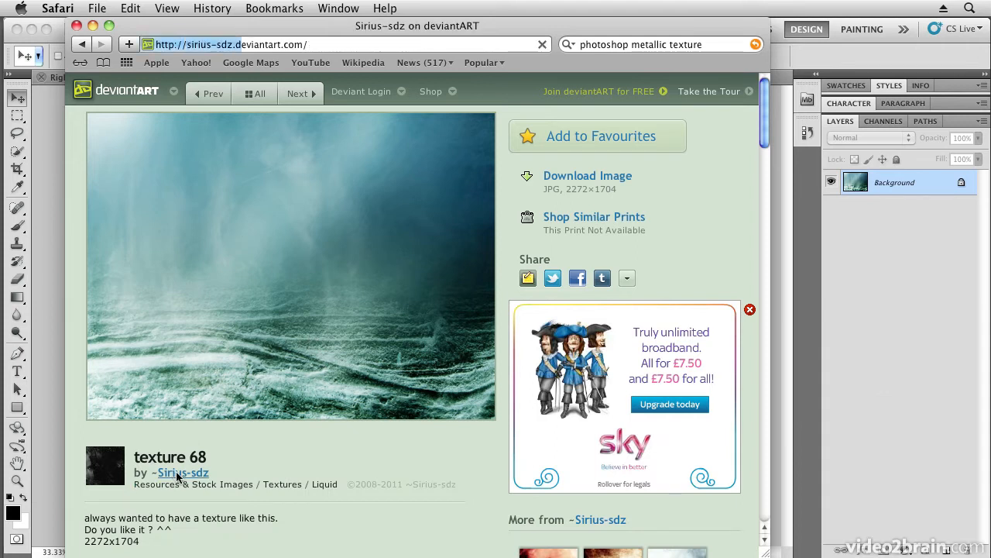
click(183, 472)
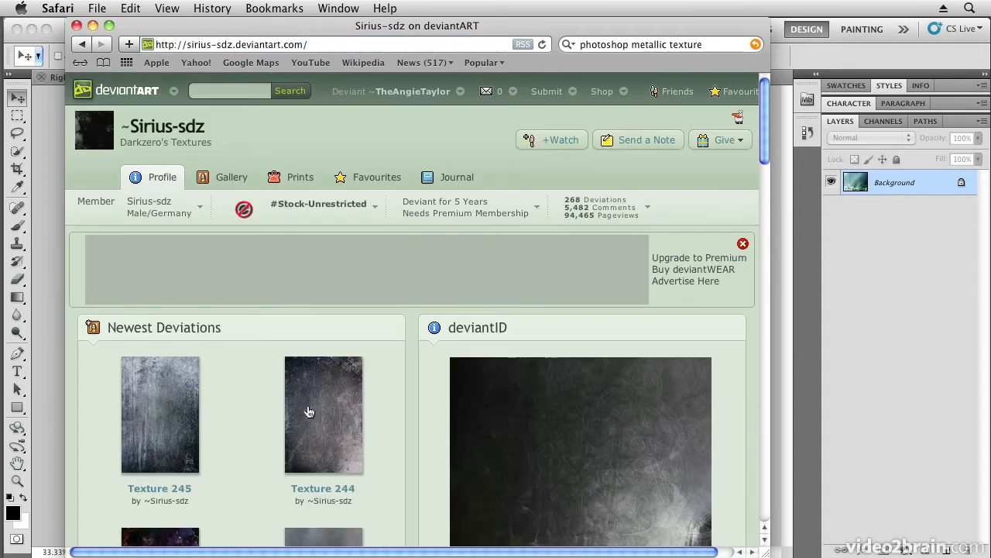
scroll(down, 3)
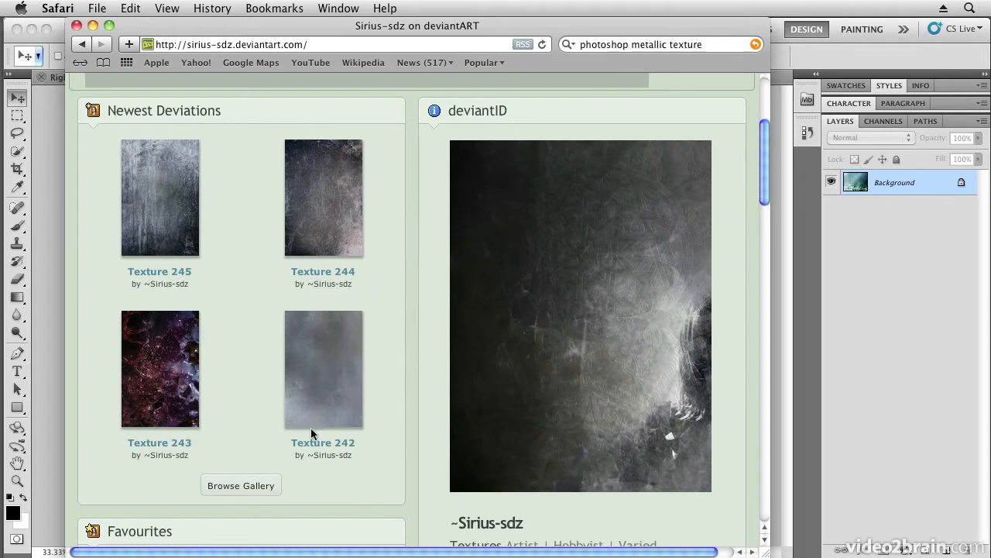
scroll(down, 3)
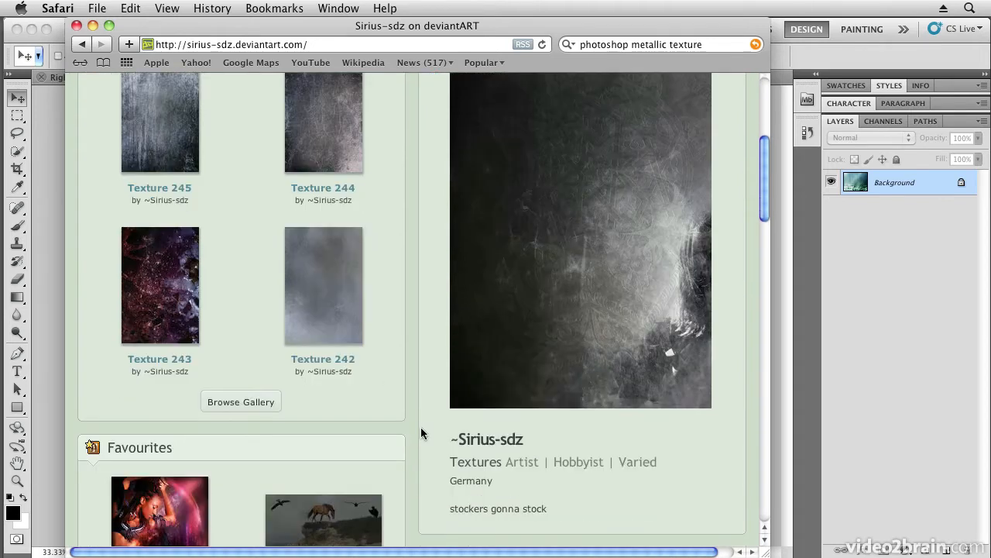
scroll(up, 3)
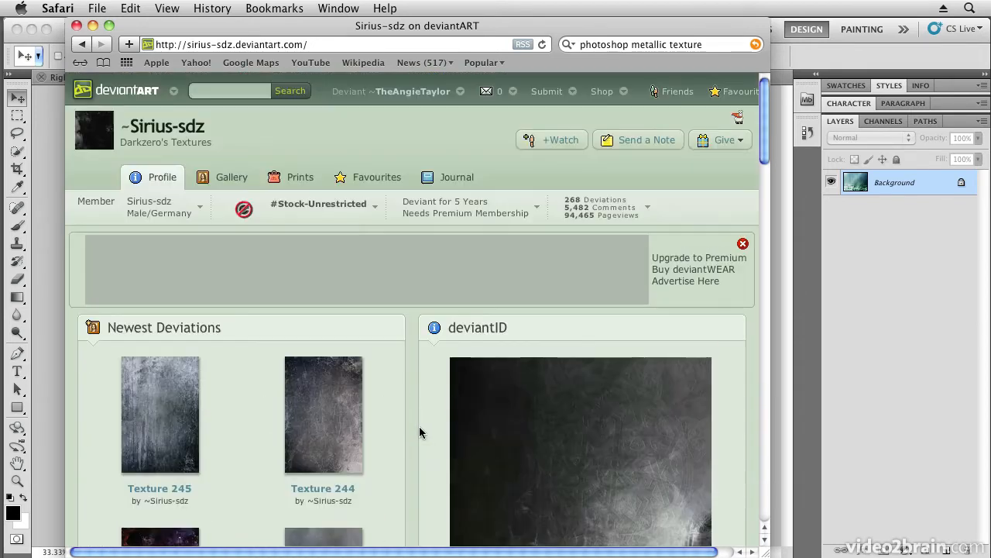
mouse_move(81, 318)
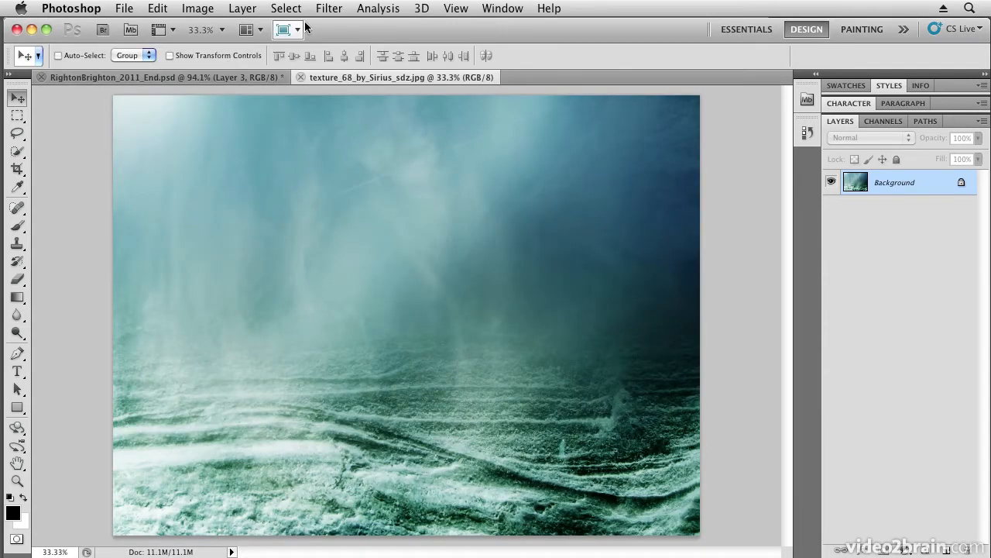
mouse_move(251, 30)
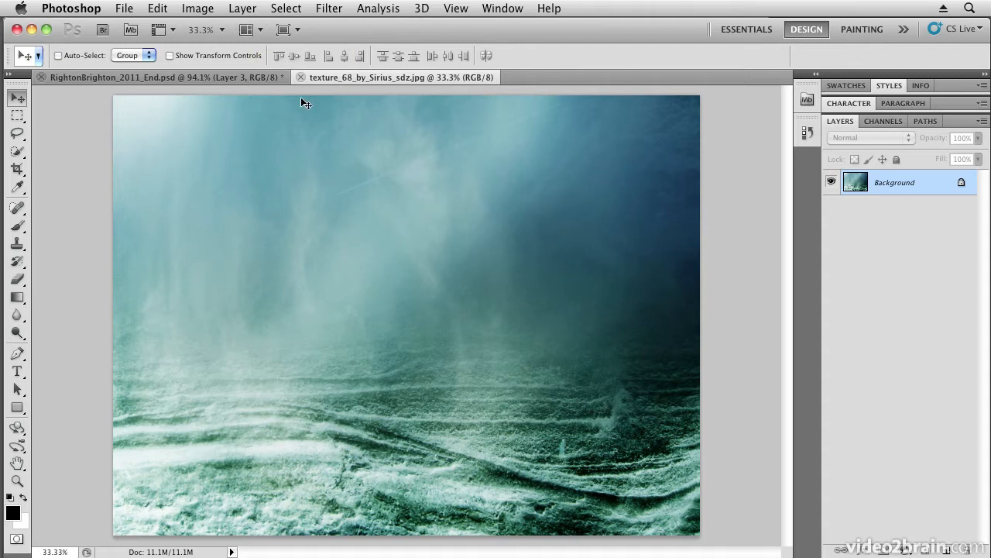
mouse_move(101, 78)
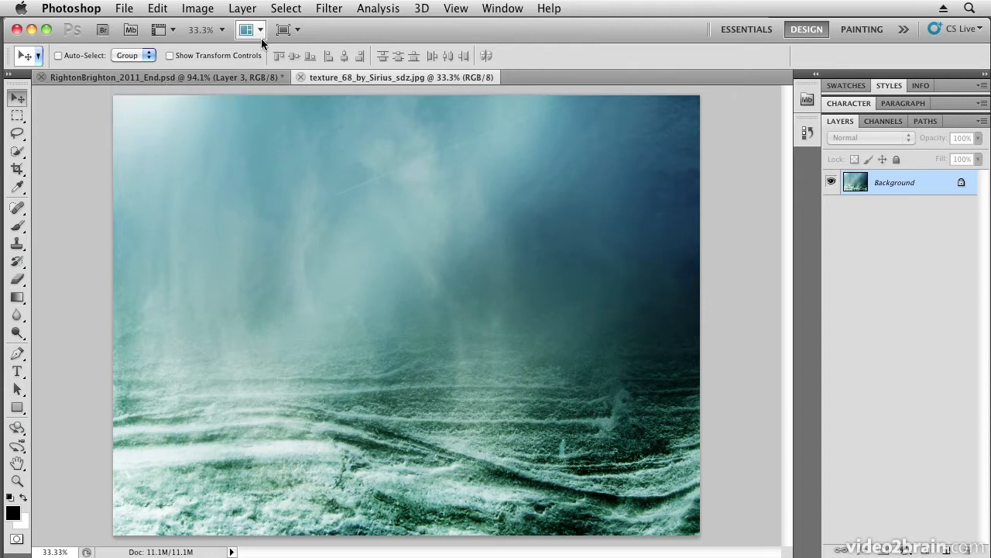
mouse_move(258, 31)
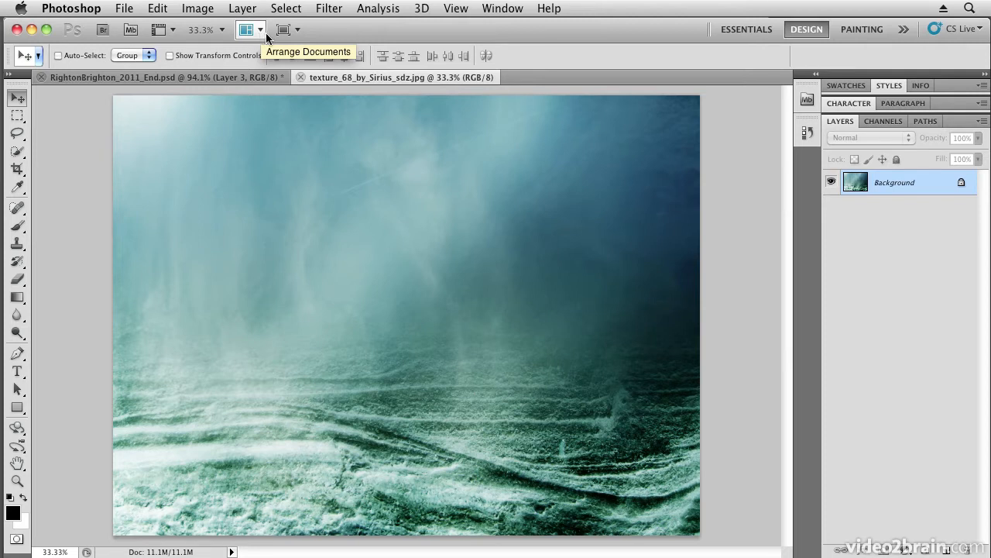
click(502, 8)
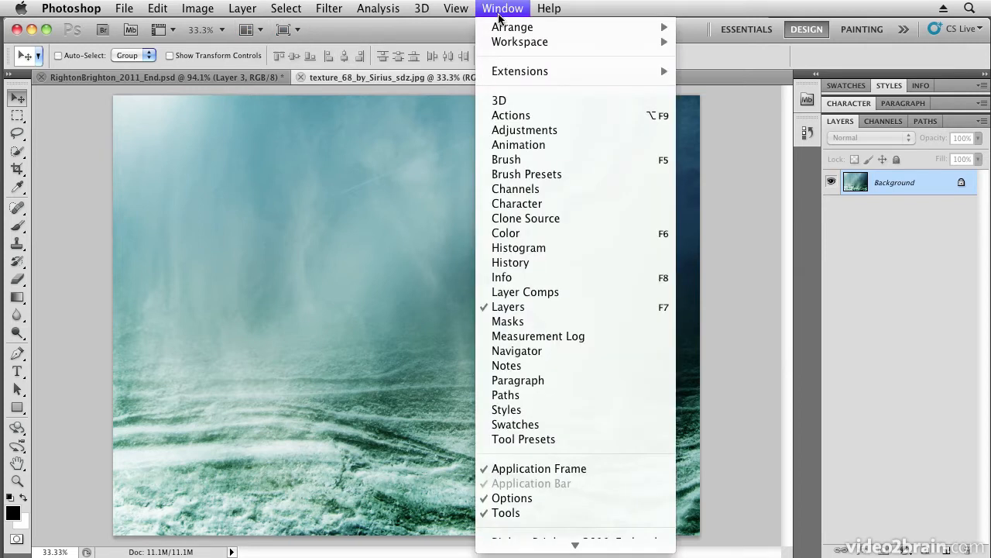
mouse_move(553, 469)
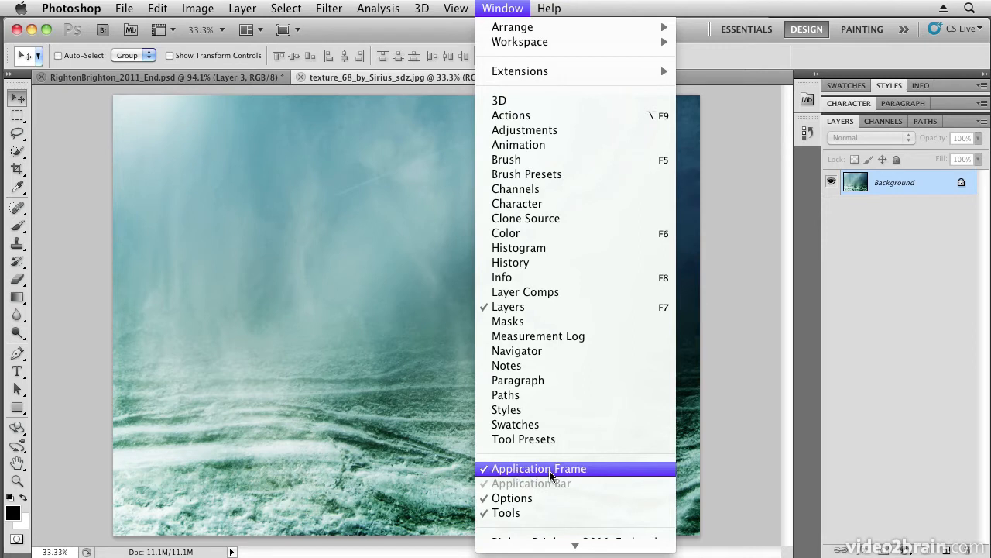
mouse_move(328, 407)
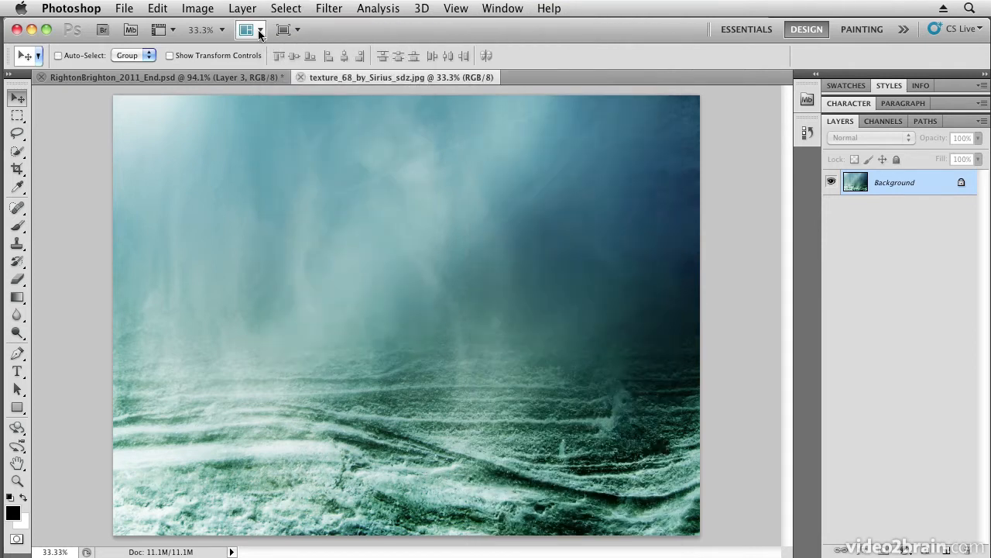
- Tile the texture and poster documents to bring the texture across, then consolidate to tabs
click(248, 29)
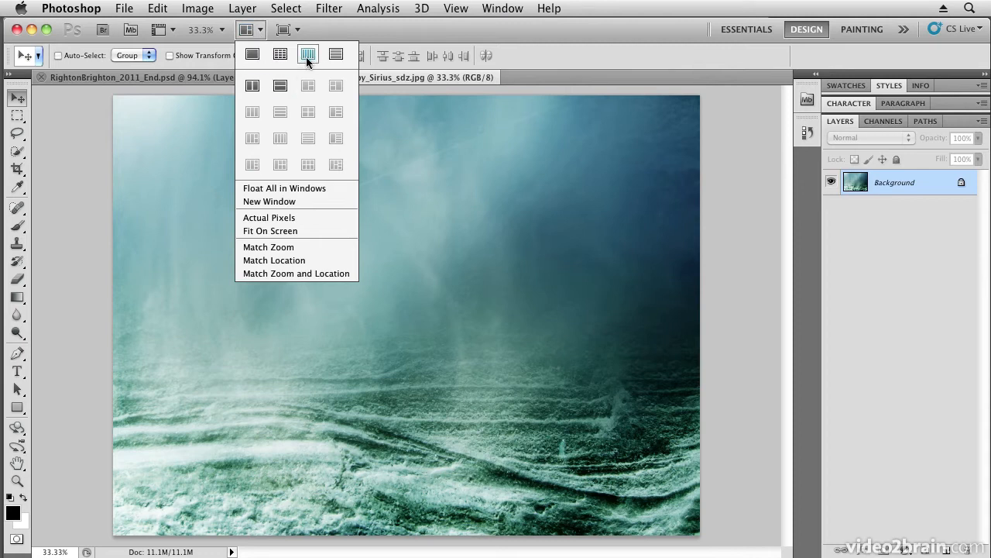
mouse_move(307, 61)
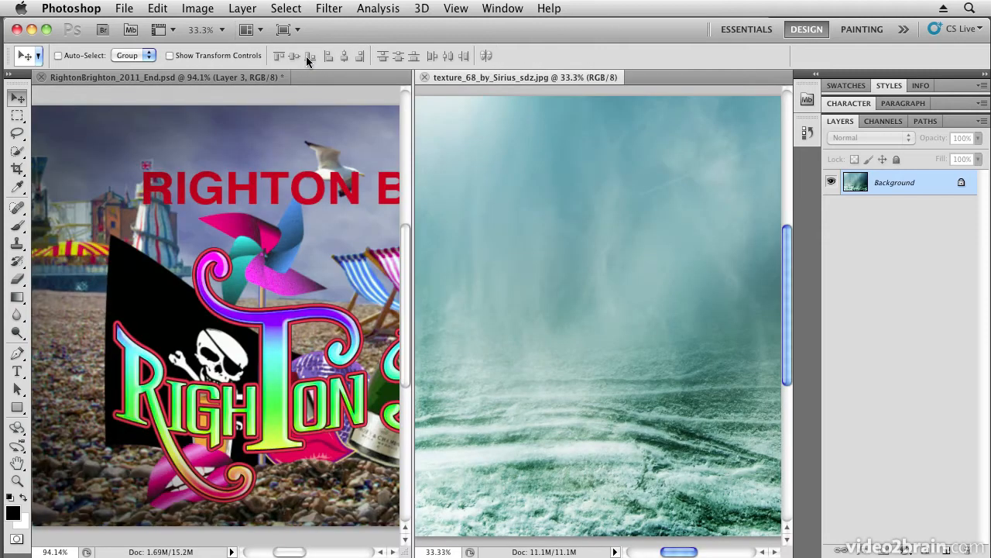
mouse_move(495, 122)
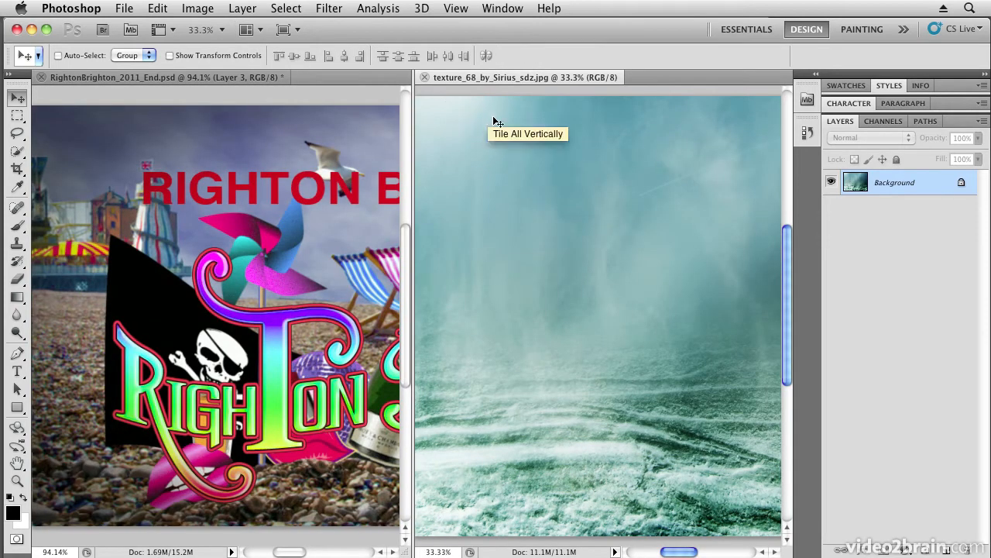
mouse_move(14, 99)
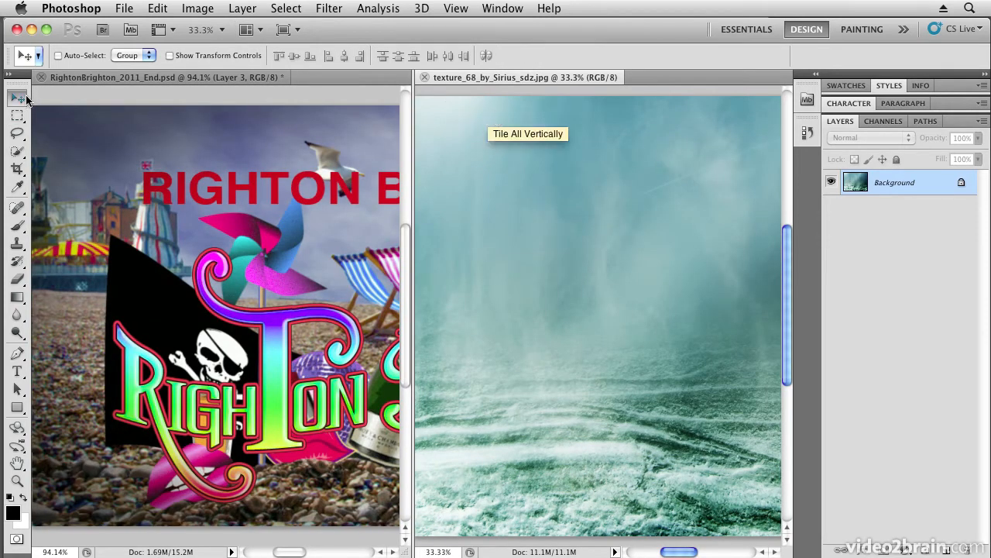
mouse_move(488, 214)
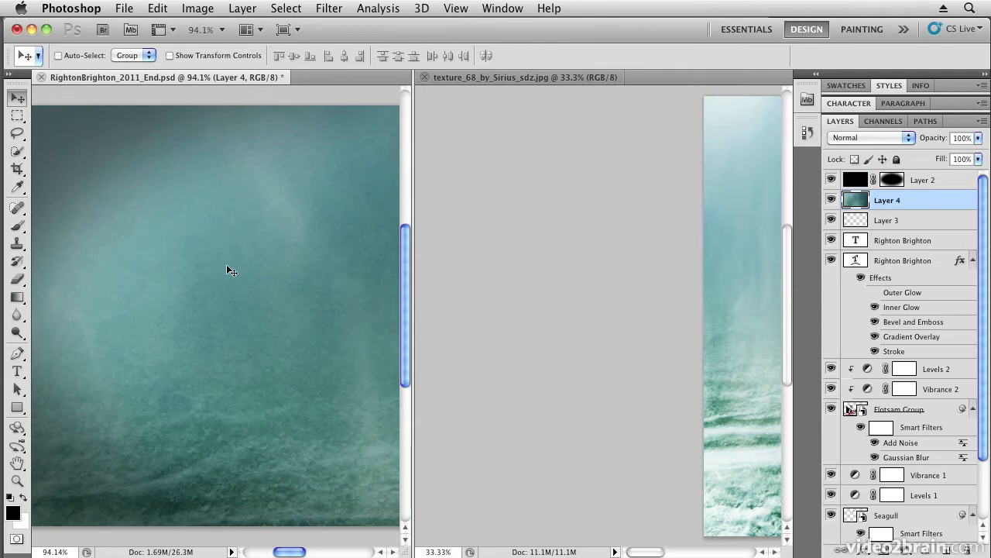
mouse_move(216, 337)
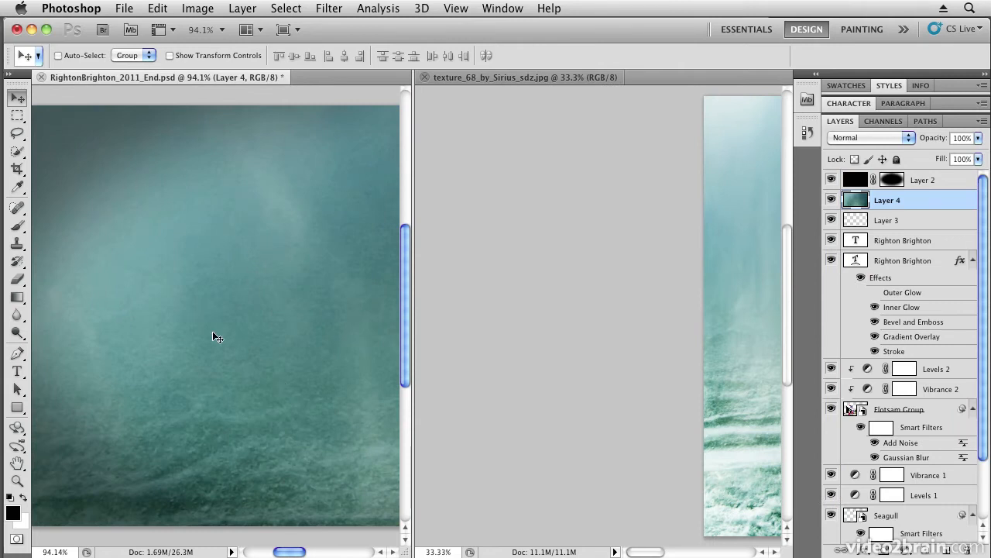
click(261, 29)
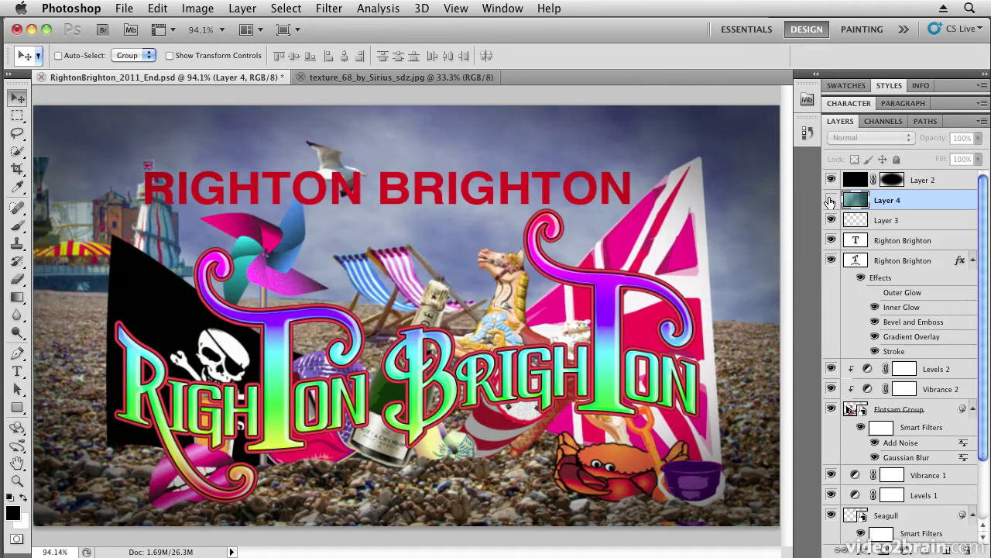
- Hide the new texture Layer 4 and the upper Righton Brighton text layer
click(832, 199)
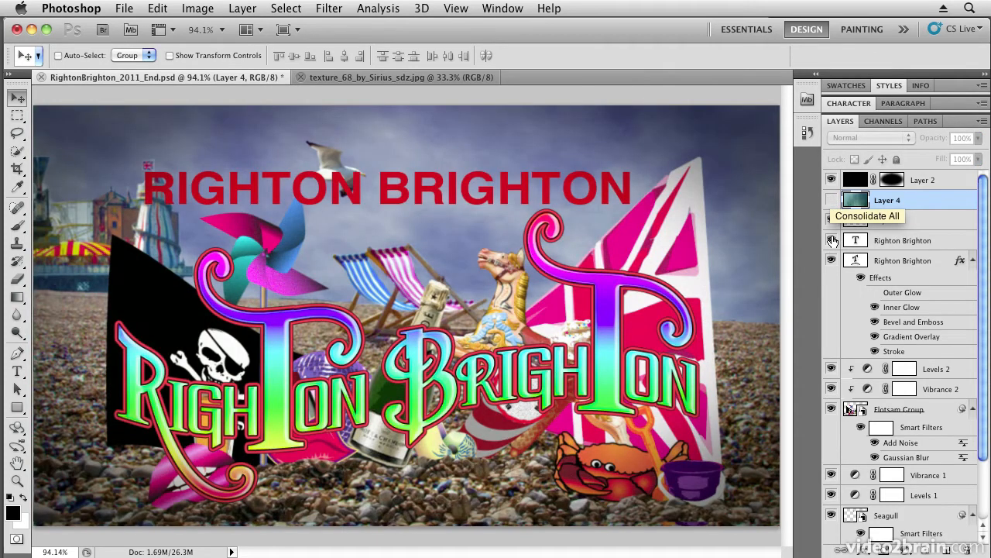
click(832, 240)
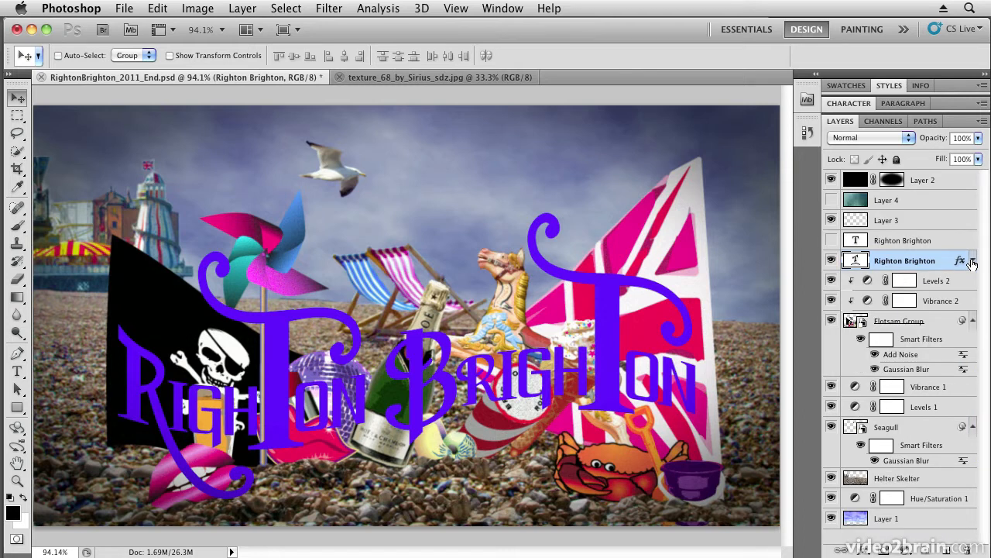
mouse_move(918, 203)
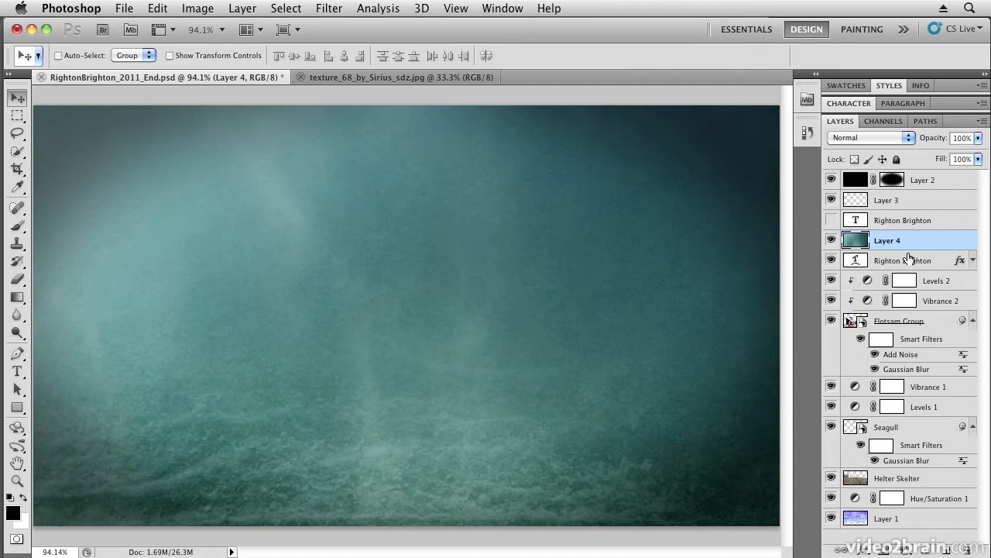
mouse_move(932, 249)
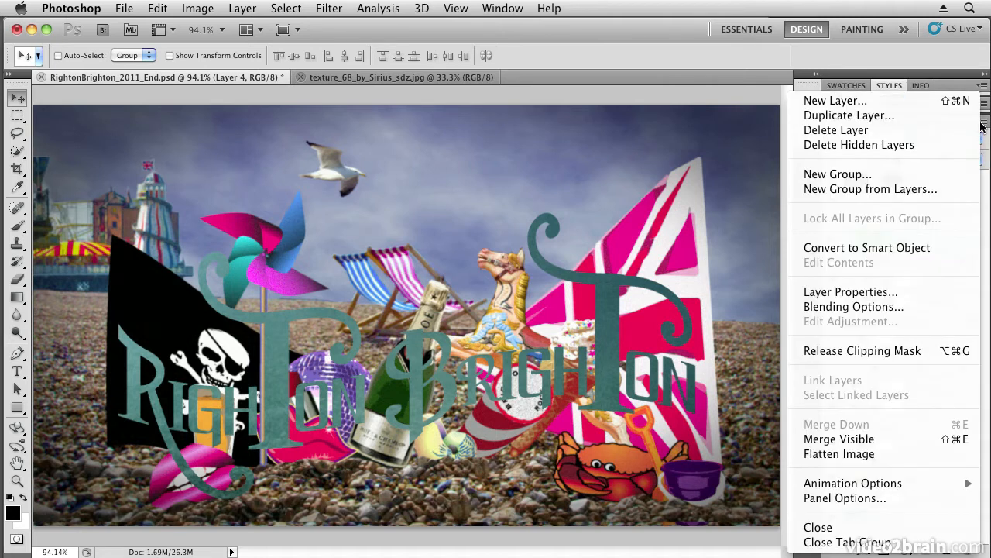
mouse_move(850, 115)
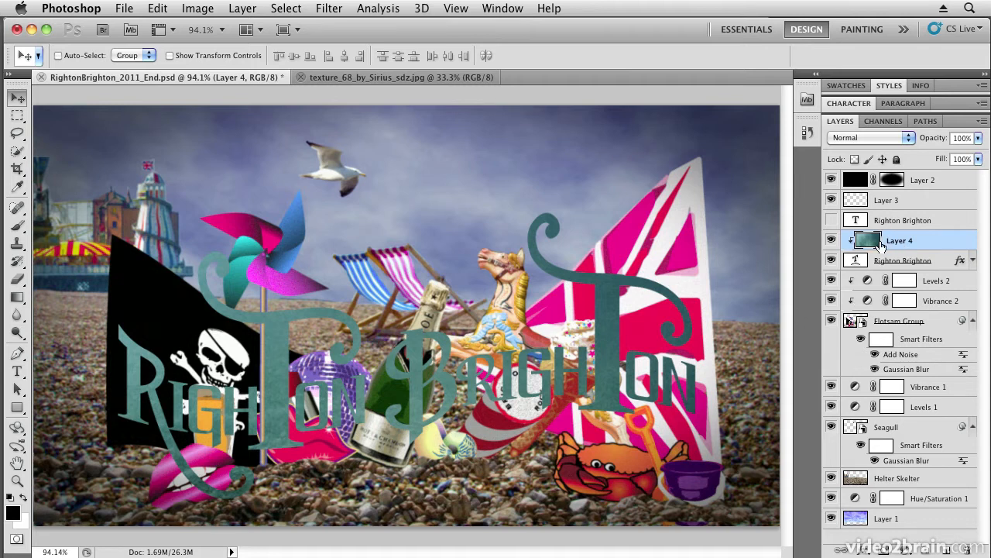
- Reposition the Layer 4 texture inside the lettering and bring up the Layers panel menu
click(905, 261)
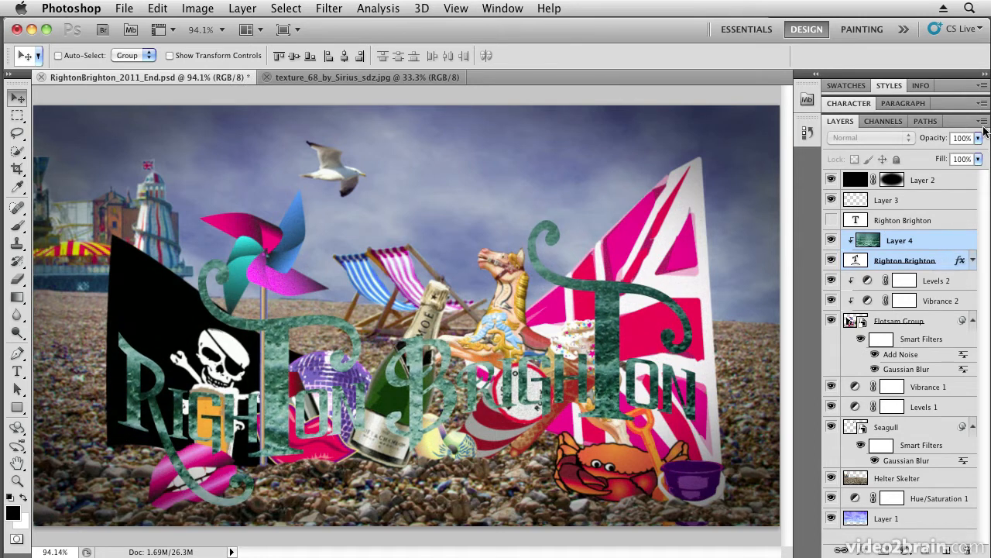
click(982, 121)
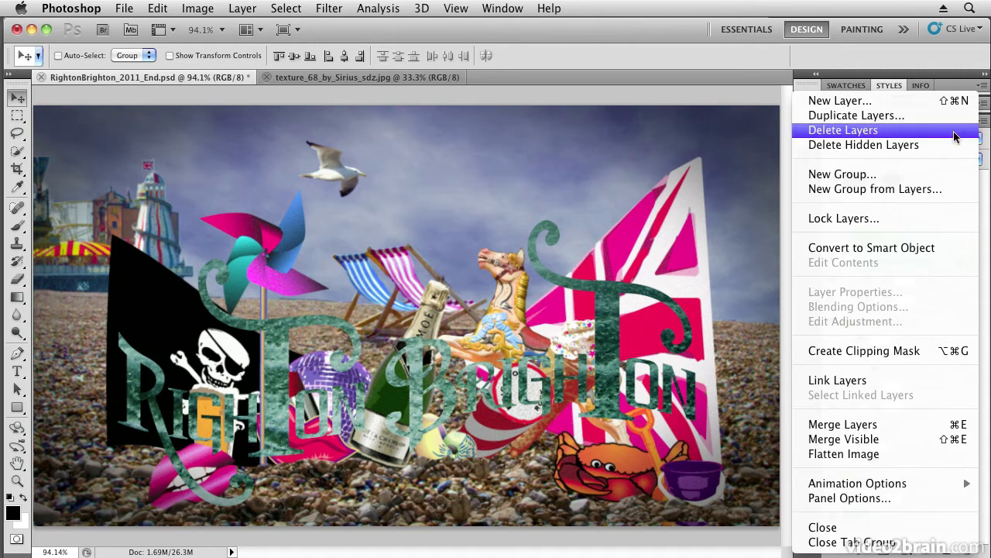
- Group the texture and title layers into a new group named 'Clipping Mask Text Groiup'
click(874, 189)
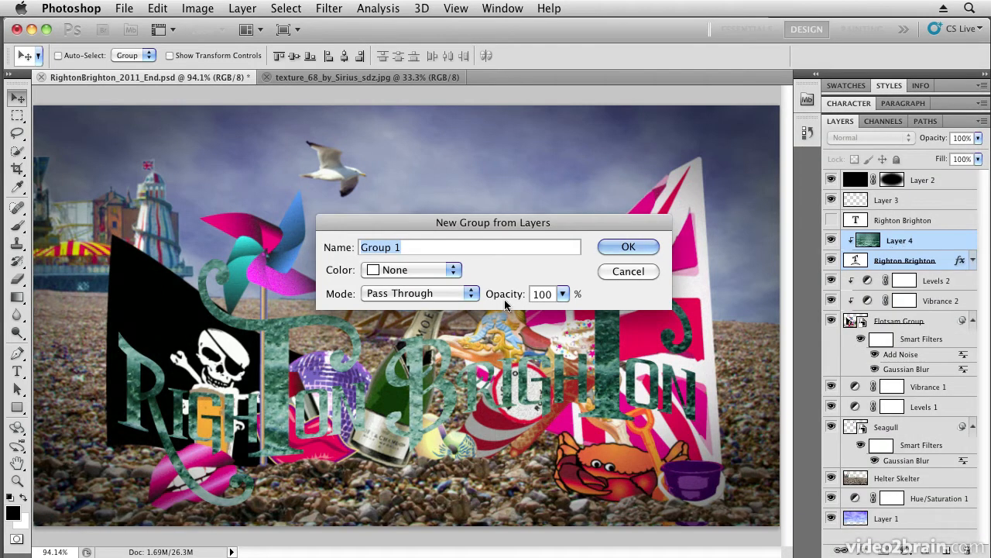
text(C)
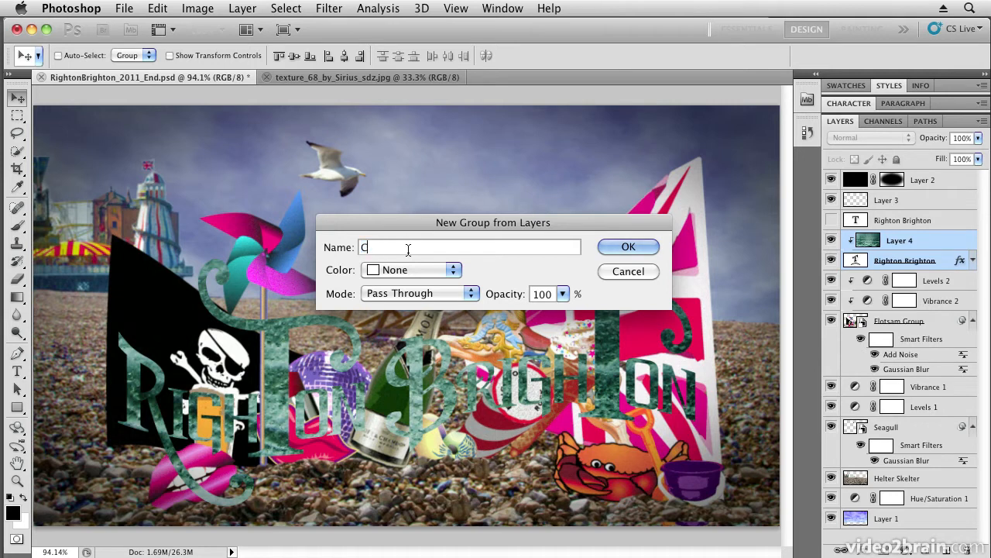
text(lipping)
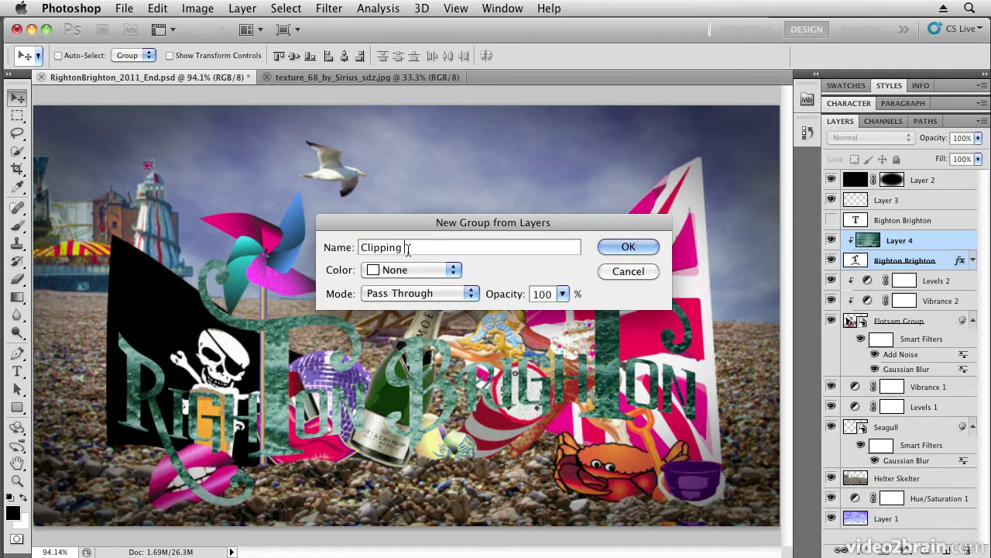
text(Mask Text Groiup)
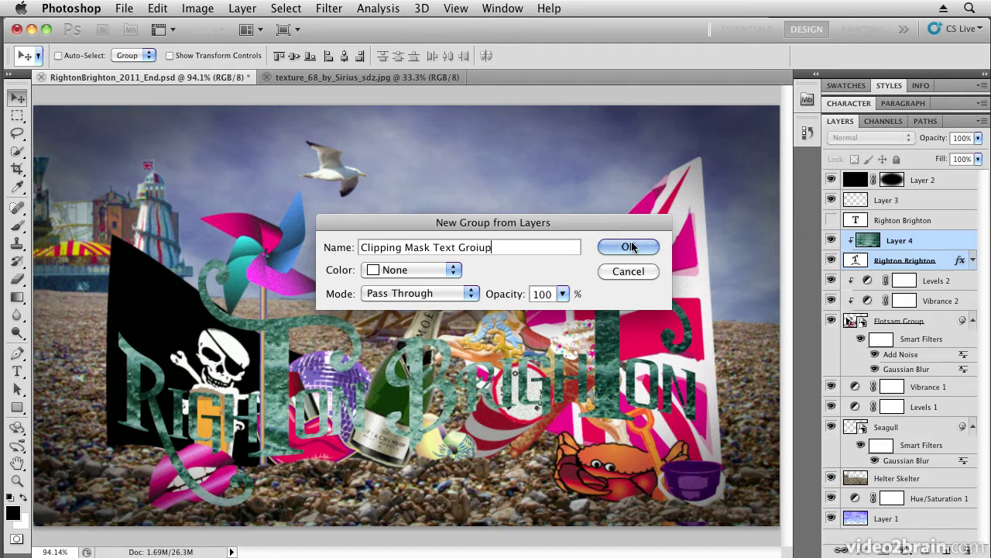
click(628, 247)
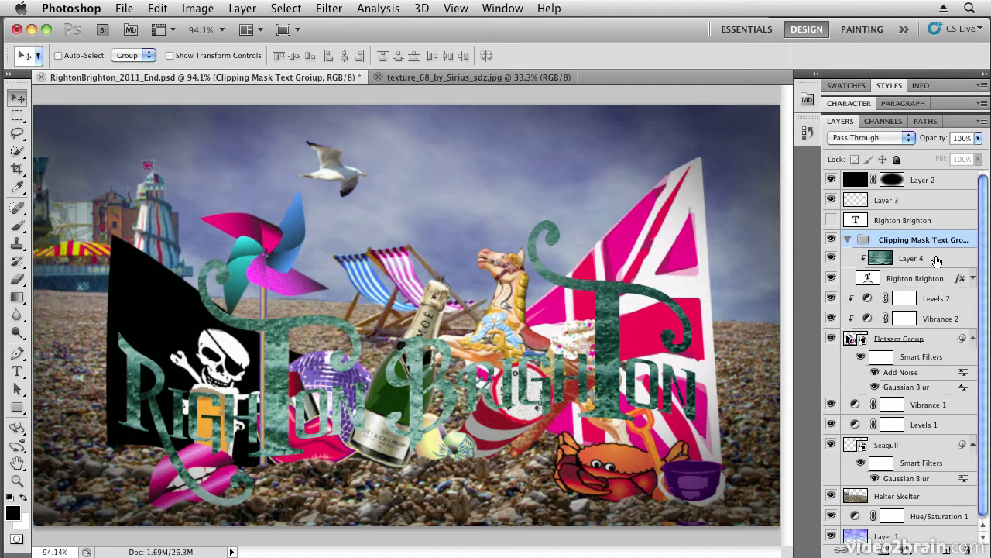
- Add a Vibrance adjustment layer clipped to the Layer 4 texture
click(920, 258)
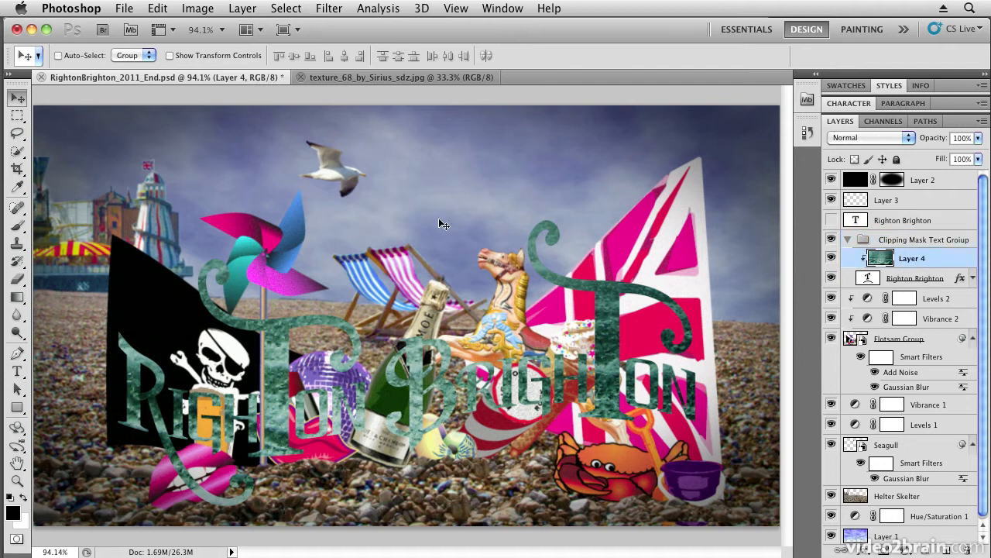
mouse_move(248, 7)
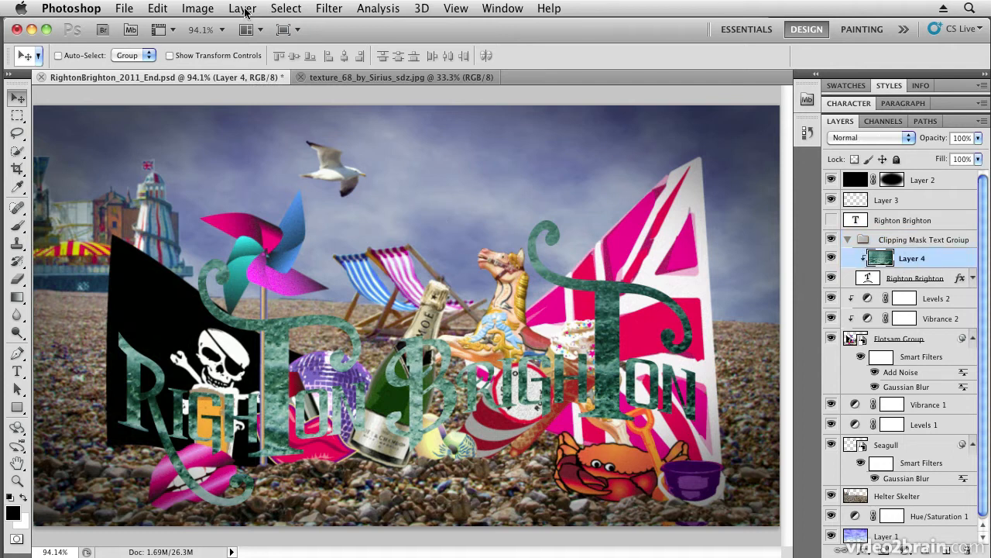
click(242, 8)
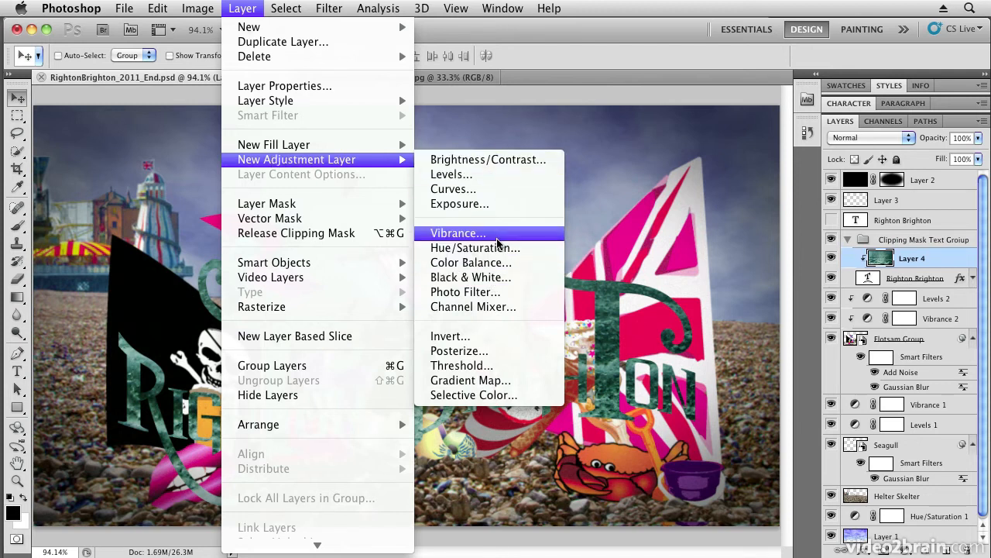
click(458, 233)
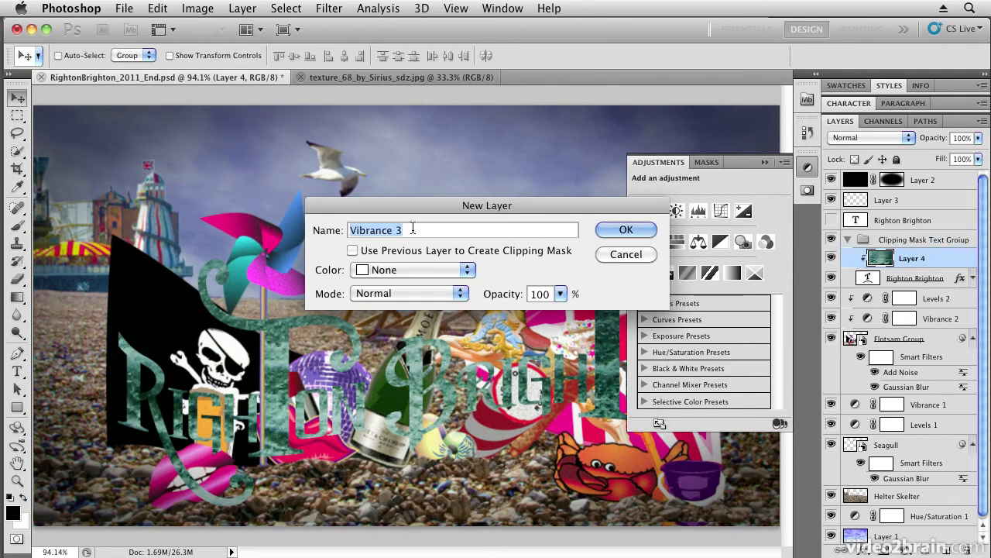
mouse_move(352, 250)
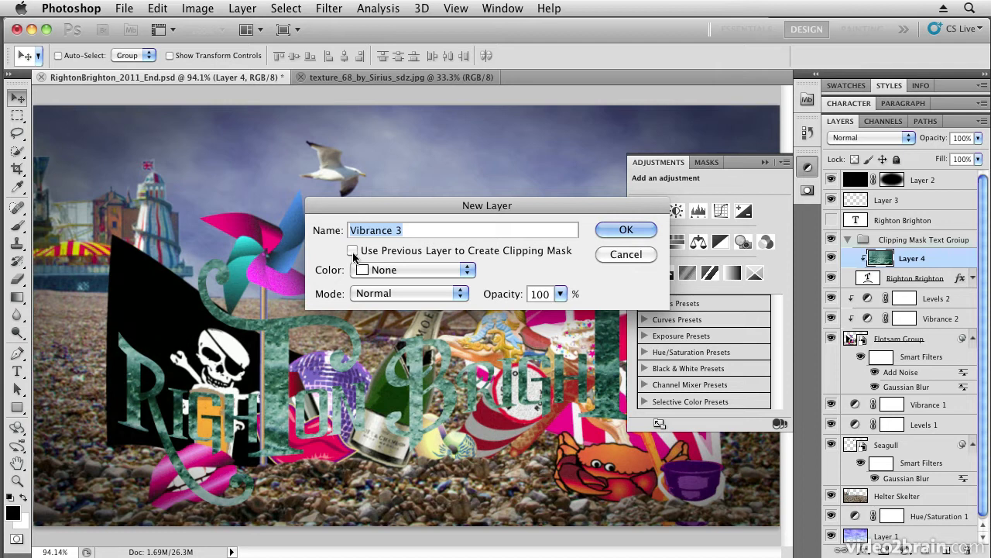
click(352, 251)
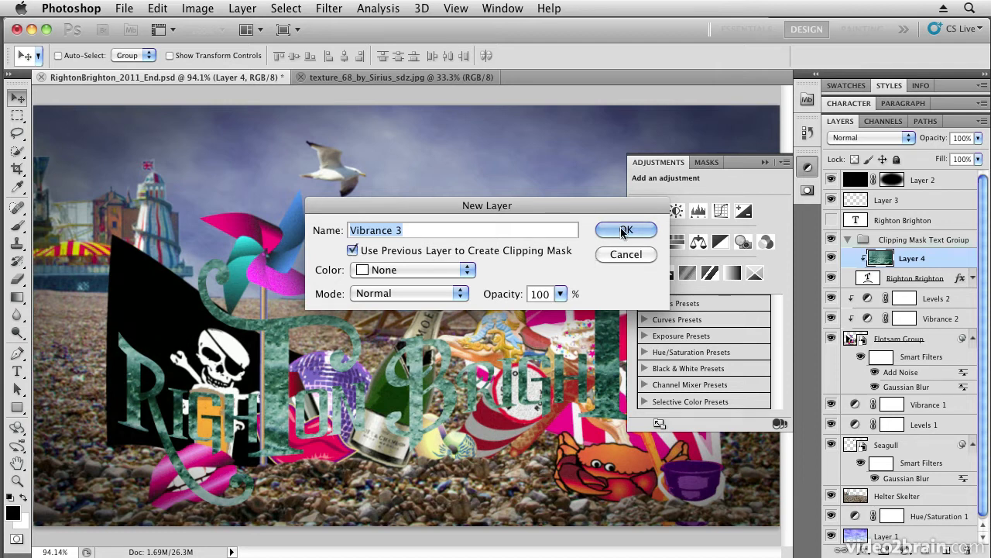
click(625, 230)
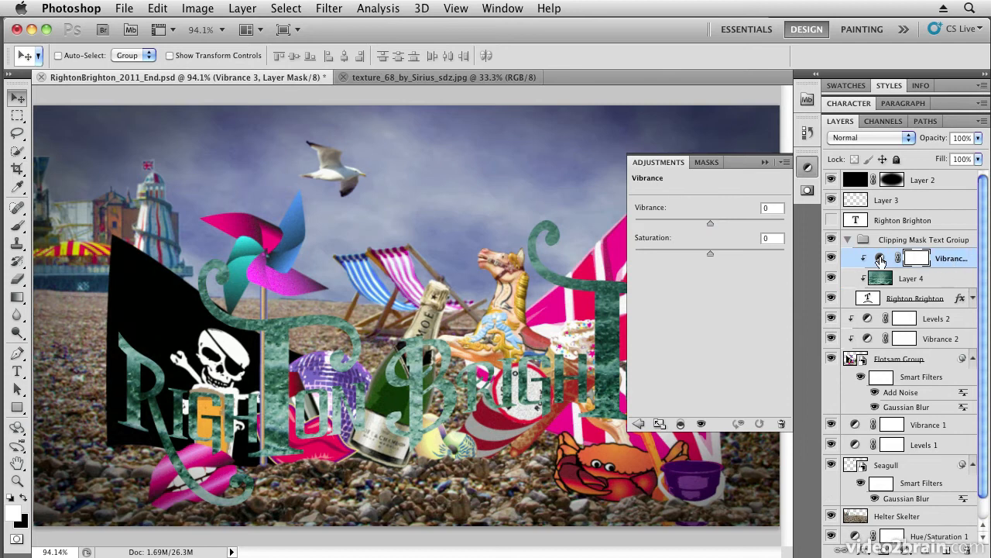
mouse_move(704, 232)
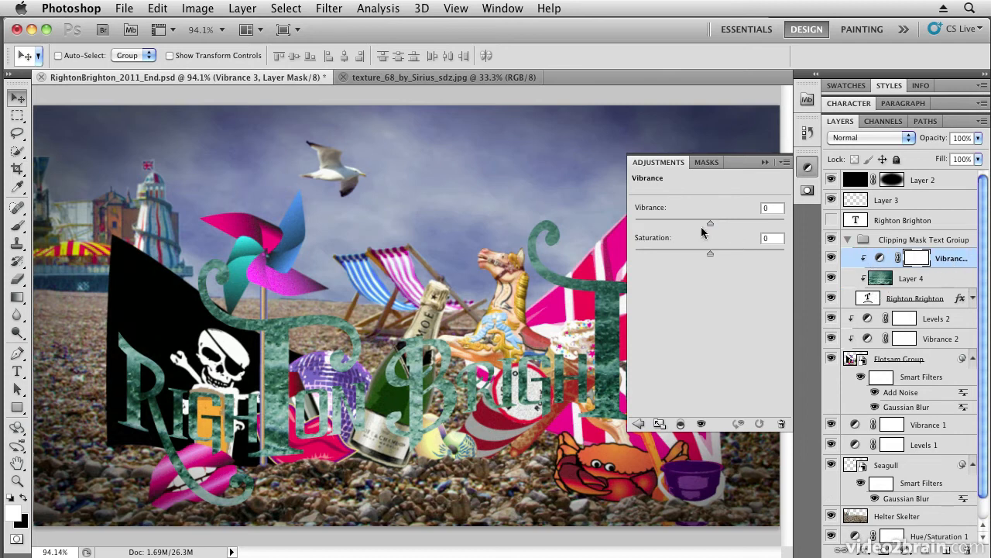
- Set the Vibrance adjustment to vibrance +100 and saturation +63
drag(709, 223, 781, 223)
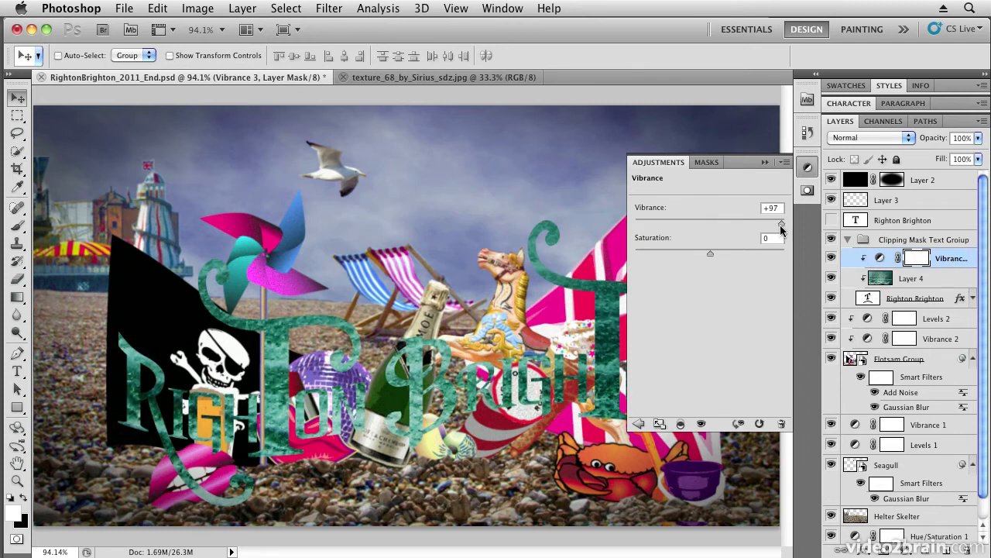
drag(781, 223, 784, 223)
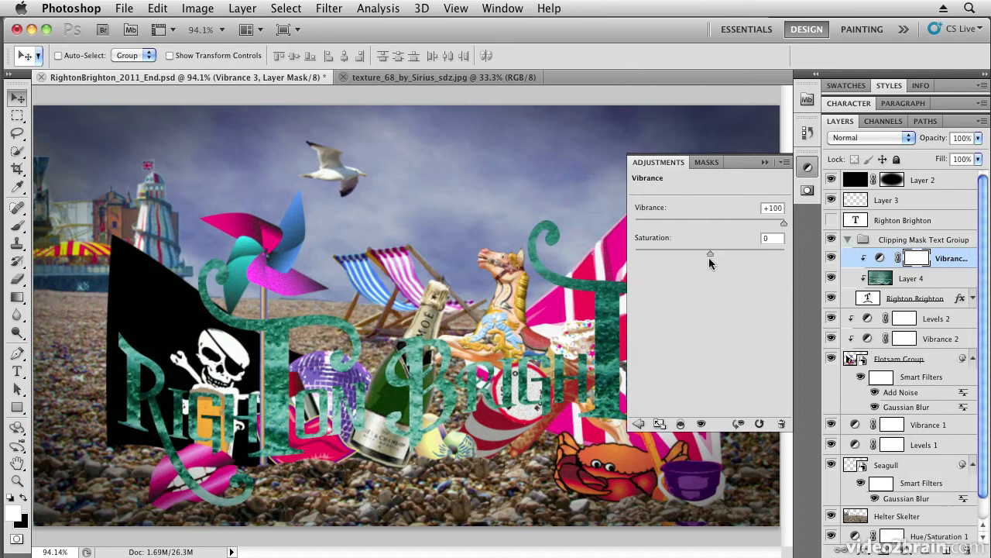
drag(710, 253, 765, 253)
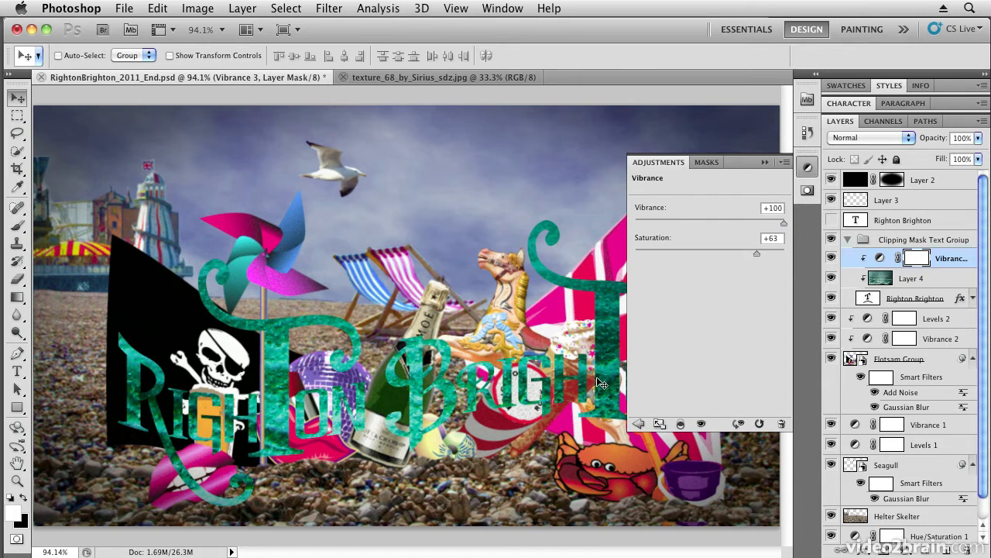
mouse_move(910, 298)
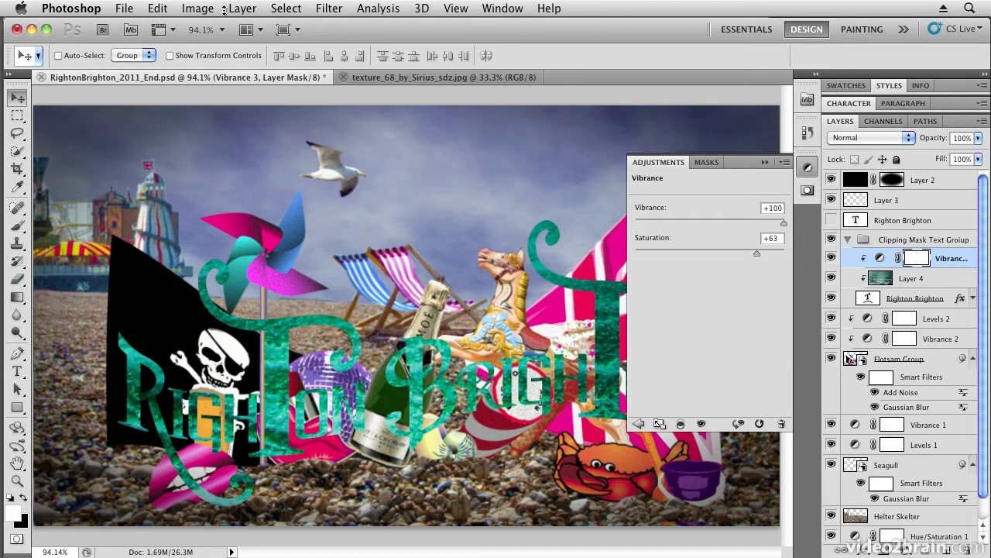
- Add a clipped Levels adjustment with darker midtones, and lower Vibrance 3 to +51
click(242, 9)
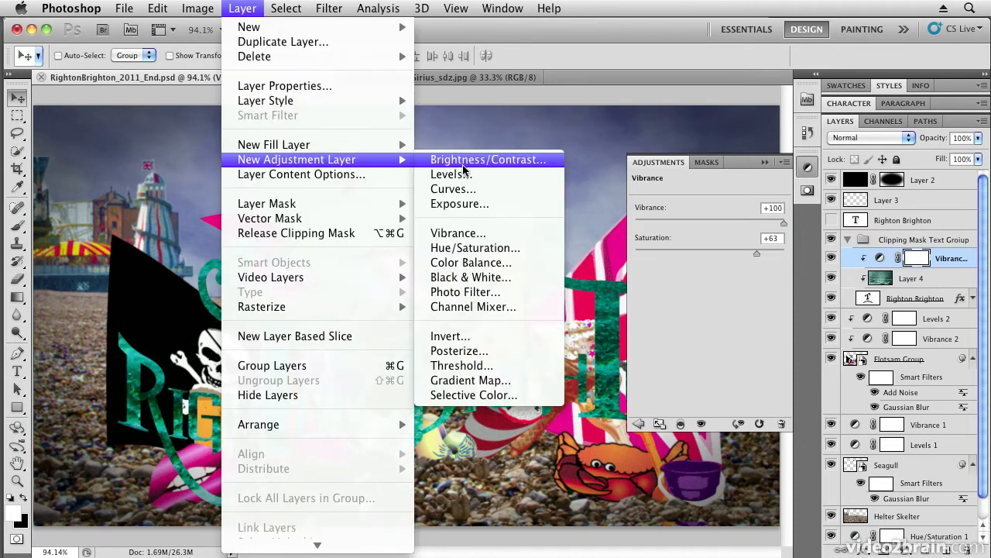
click(451, 173)
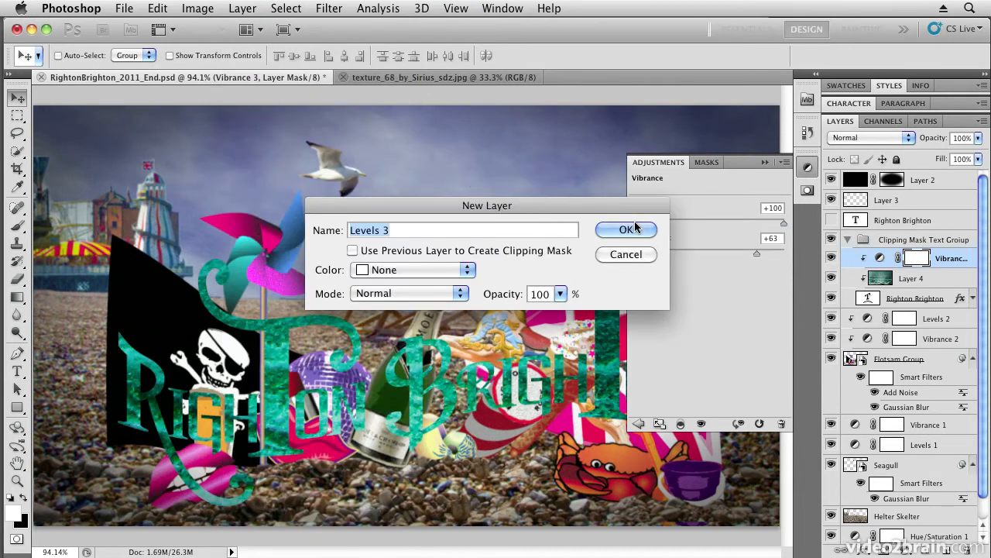
click(626, 230)
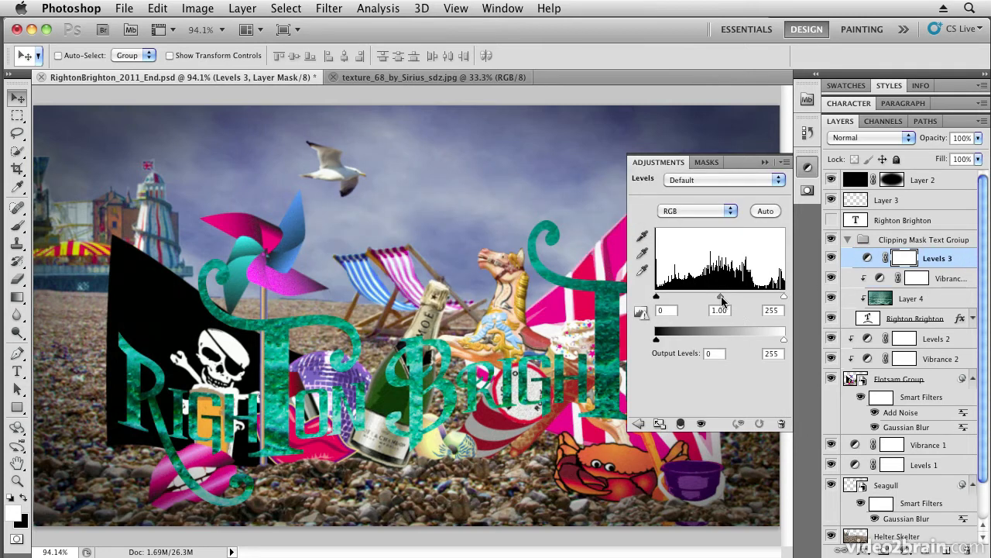
drag(720, 296, 744, 296)
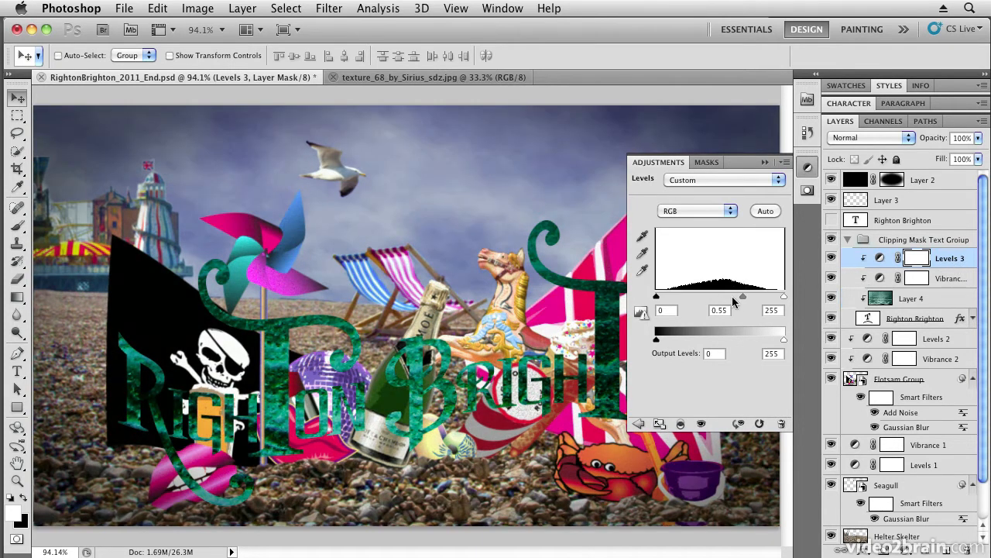
drag(742, 296, 694, 296)
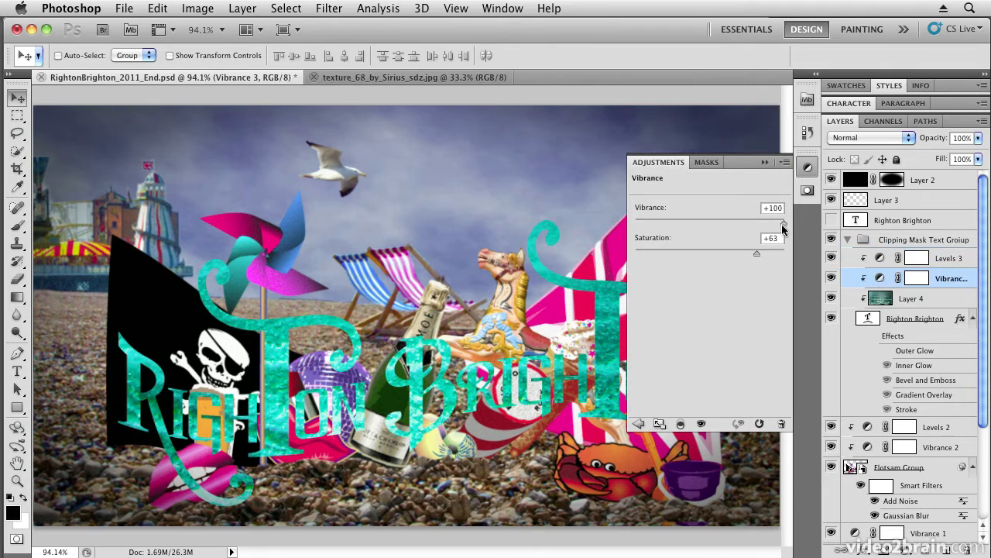
drag(783, 223, 746, 223)
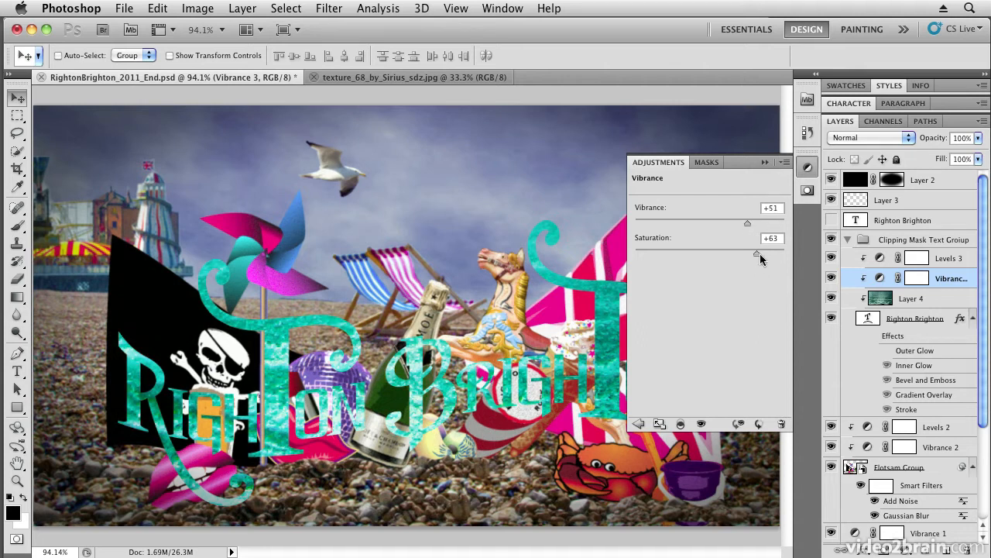
drag(758, 254, 717, 254)
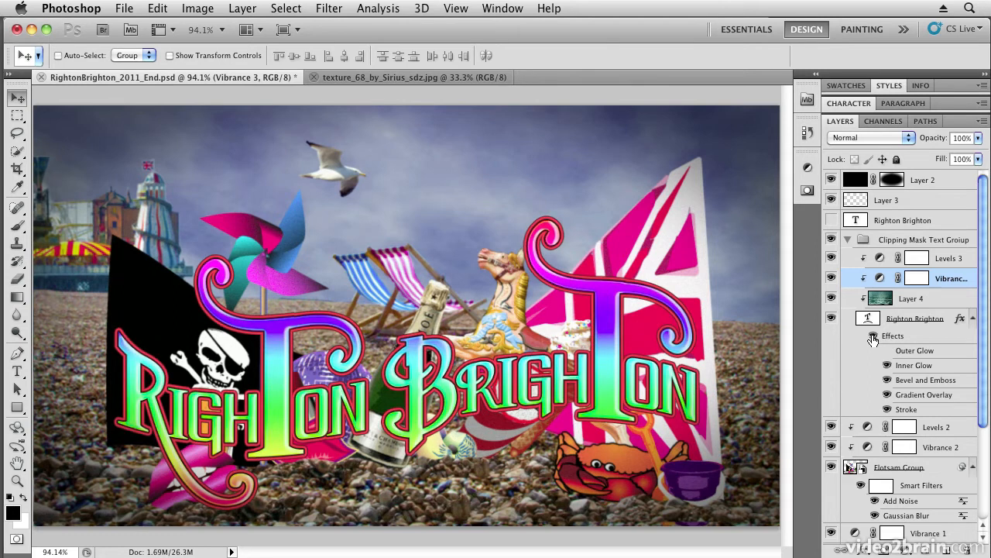
mouse_move(886, 394)
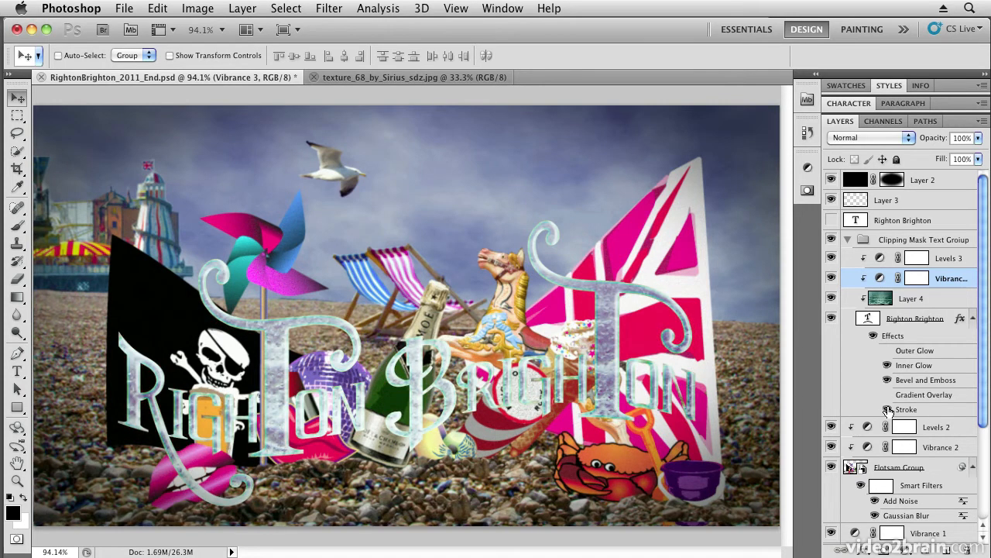
- Turn the title's Stroke effect back on alongside Bevel and Emboss
click(888, 409)
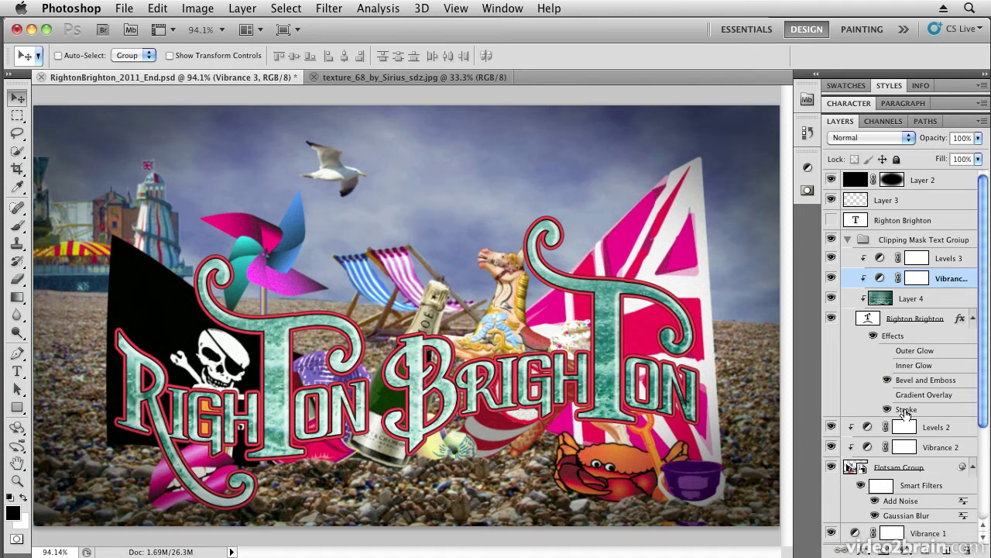
- Give the title's stroke a black-to-white gradient preset and close Layer Style
double_click(907, 409)
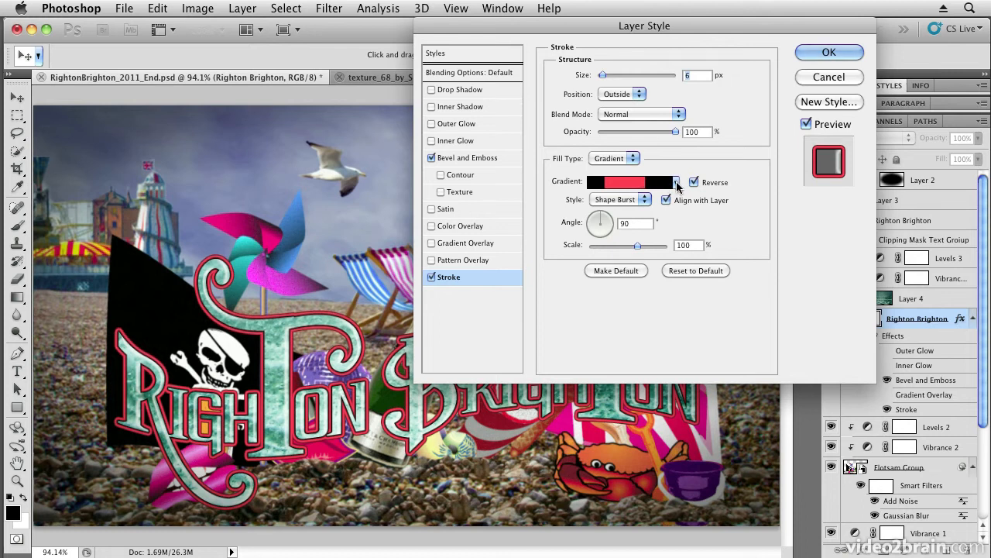
click(676, 181)
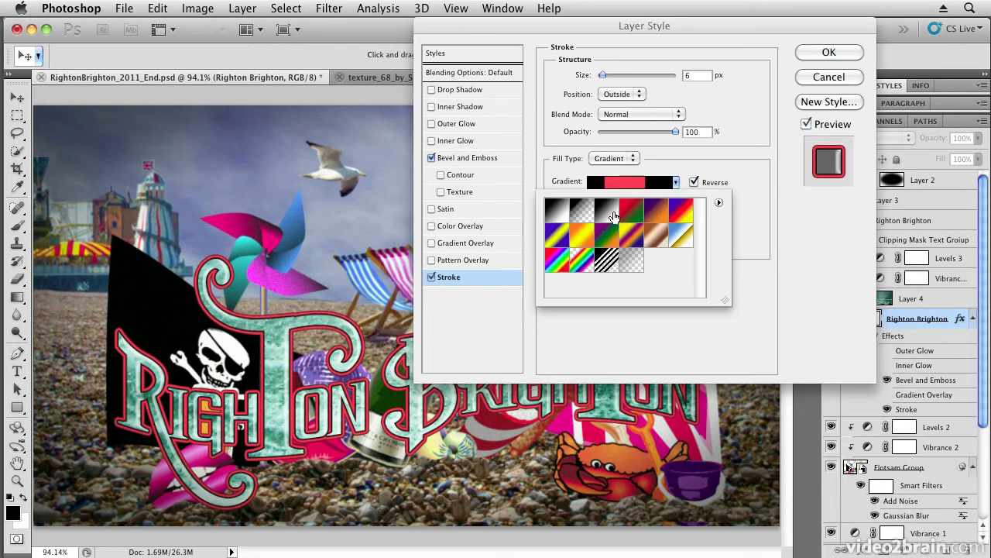
click(607, 213)
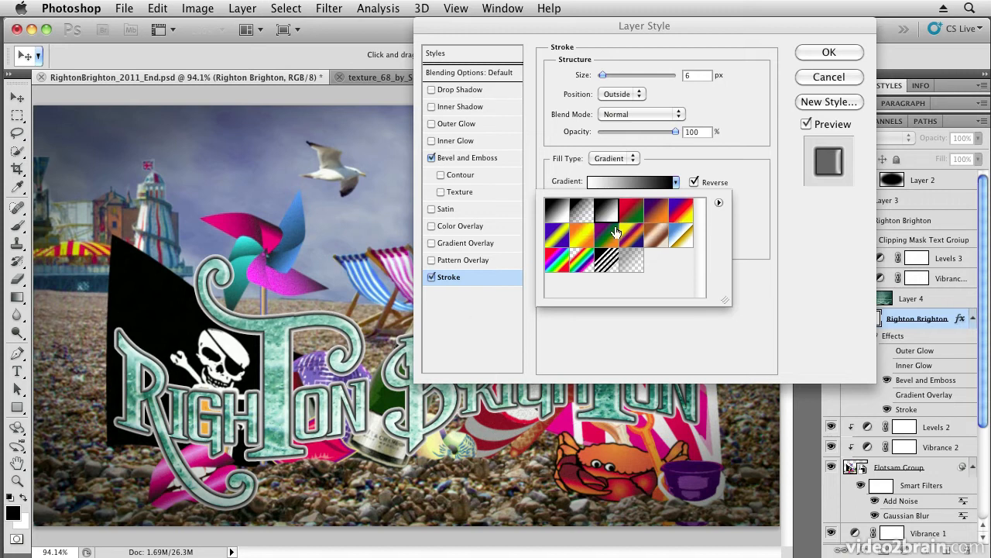
mouse_move(799, 83)
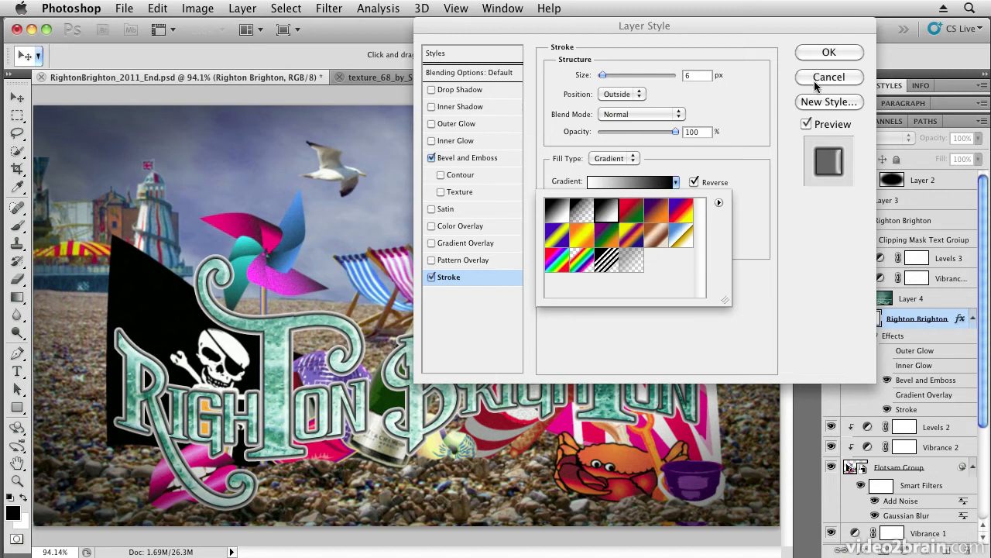
click(830, 52)
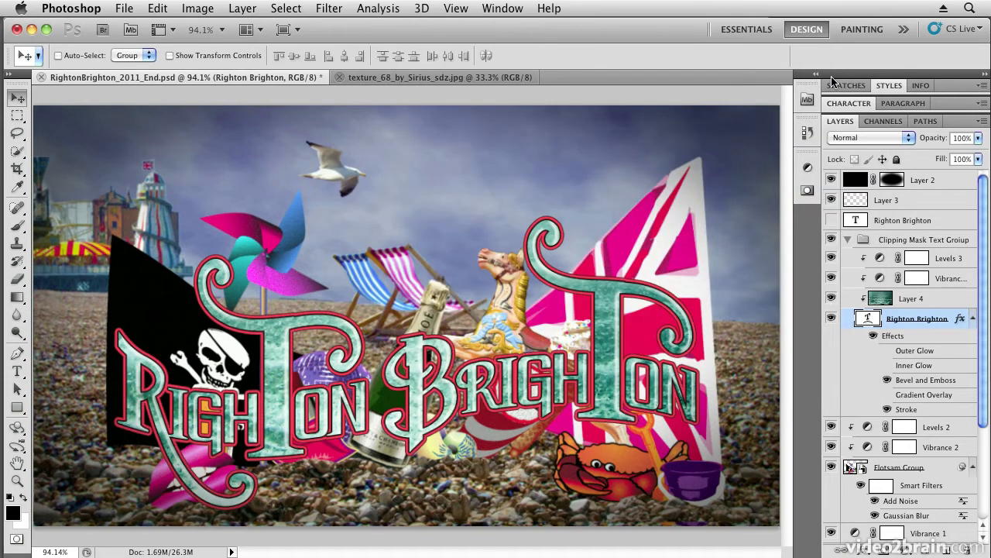
mouse_move(914, 413)
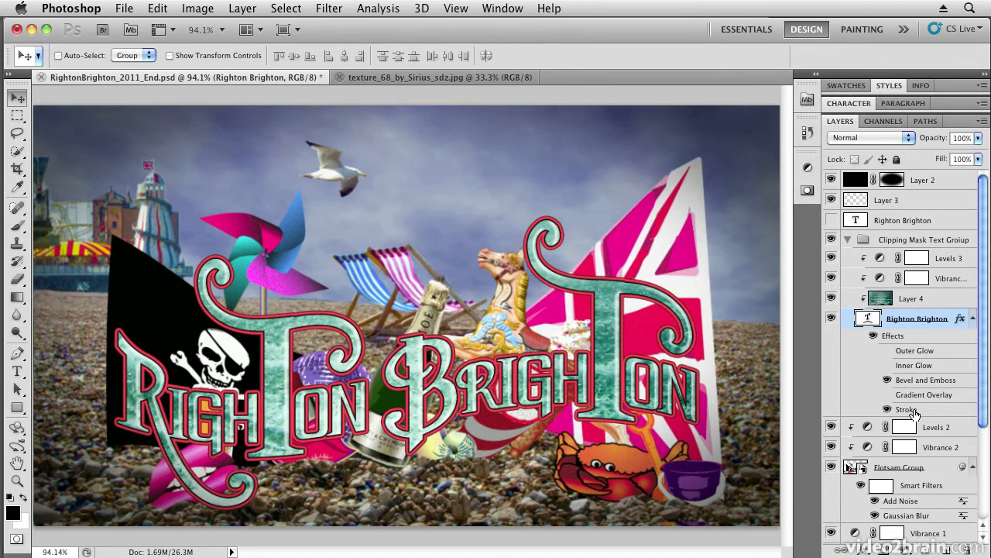
- Reopen the Stroke settings and try a different preset gradient
double_click(906, 409)
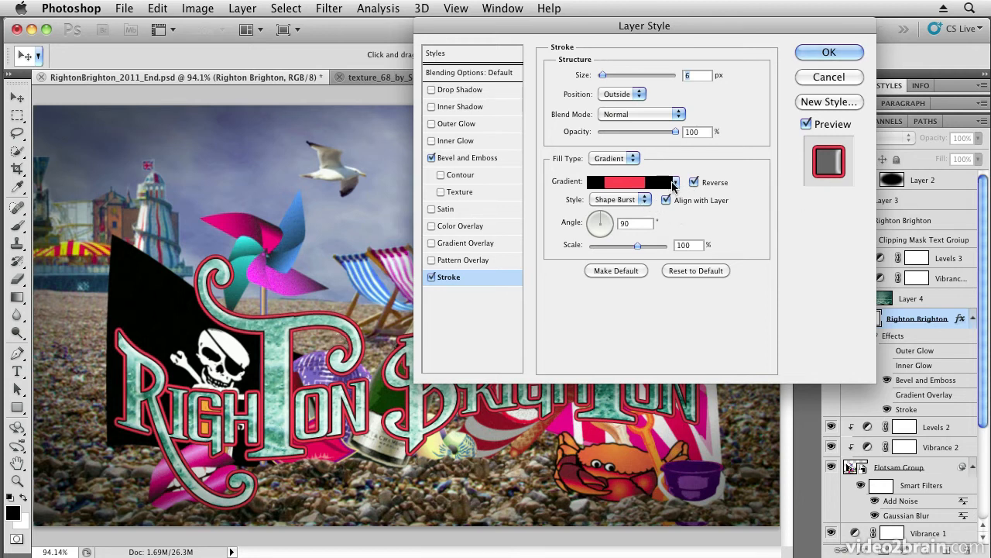
click(675, 182)
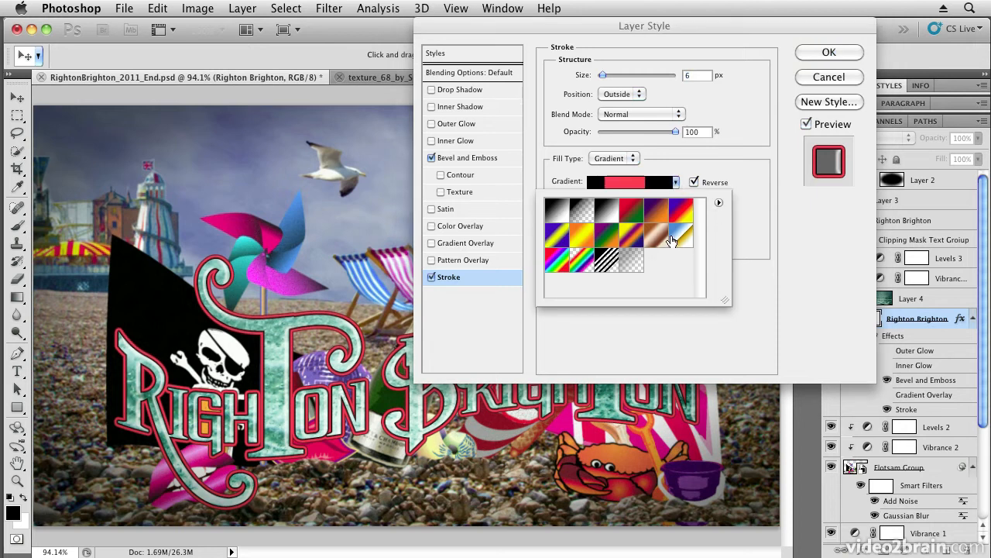
click(681, 237)
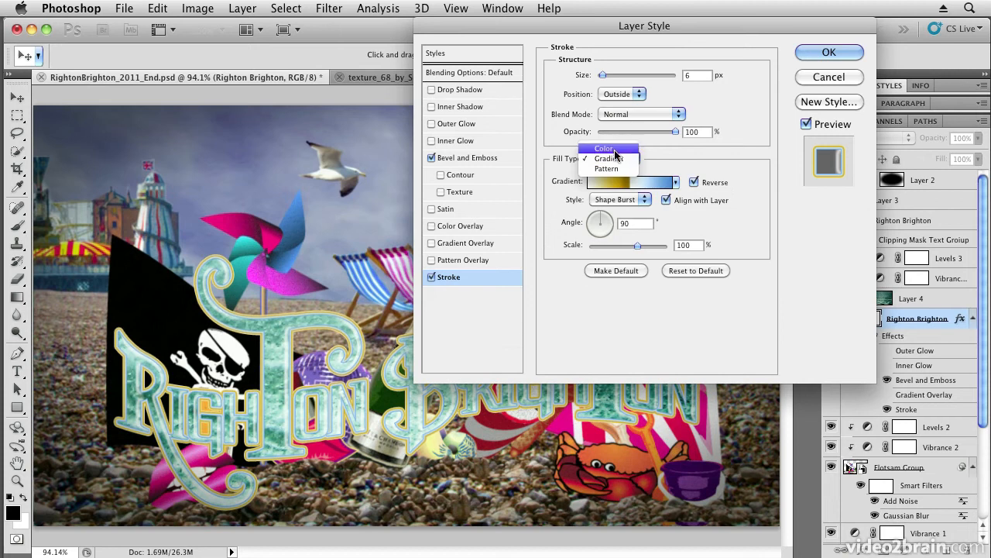
- Switch the stroke to a solid dark navy colour at 3 px size
click(602, 148)
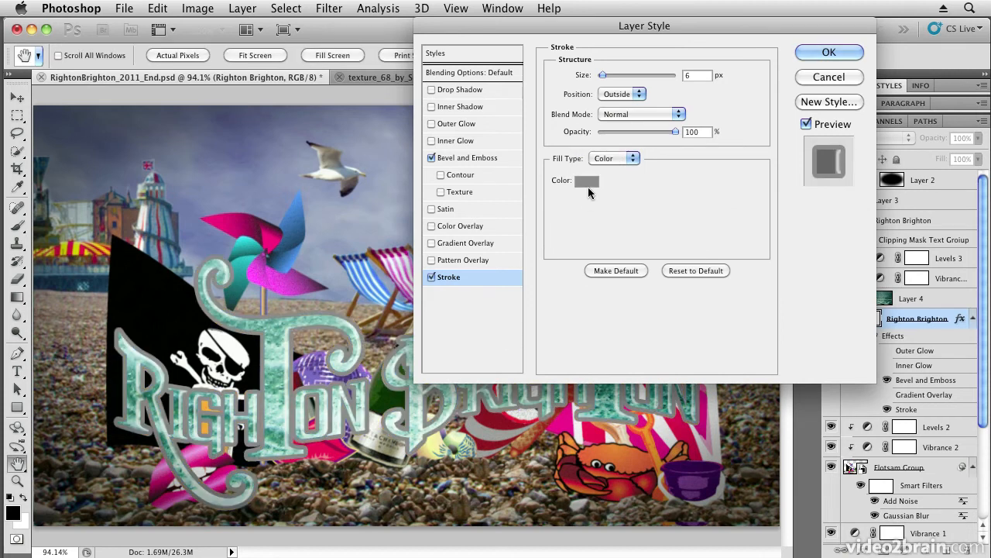
click(587, 181)
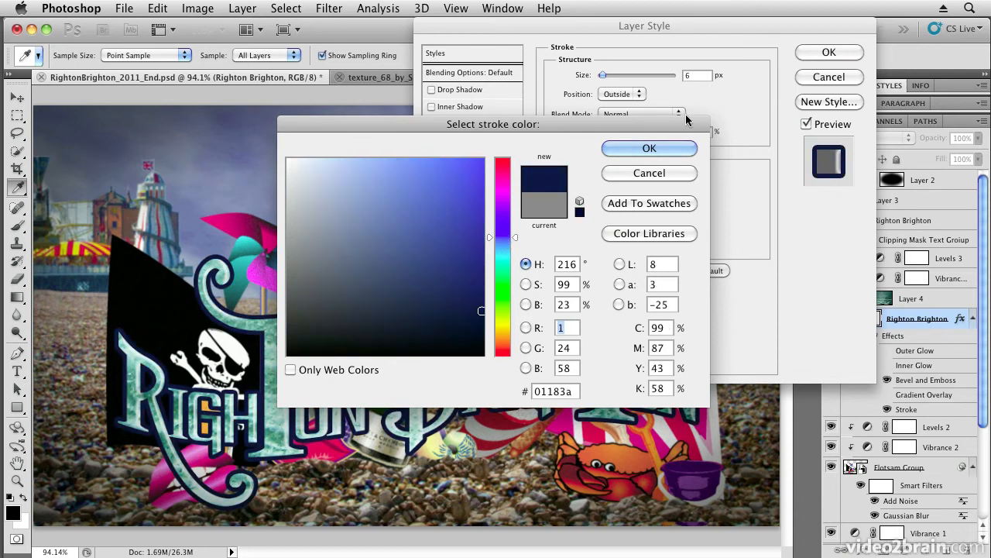
click(649, 148)
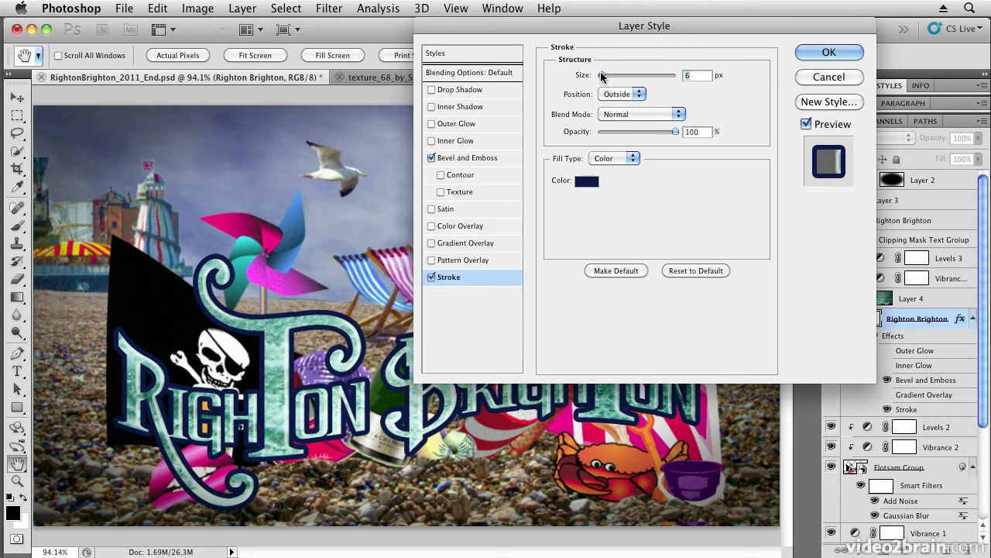
drag(636, 75, 612, 75)
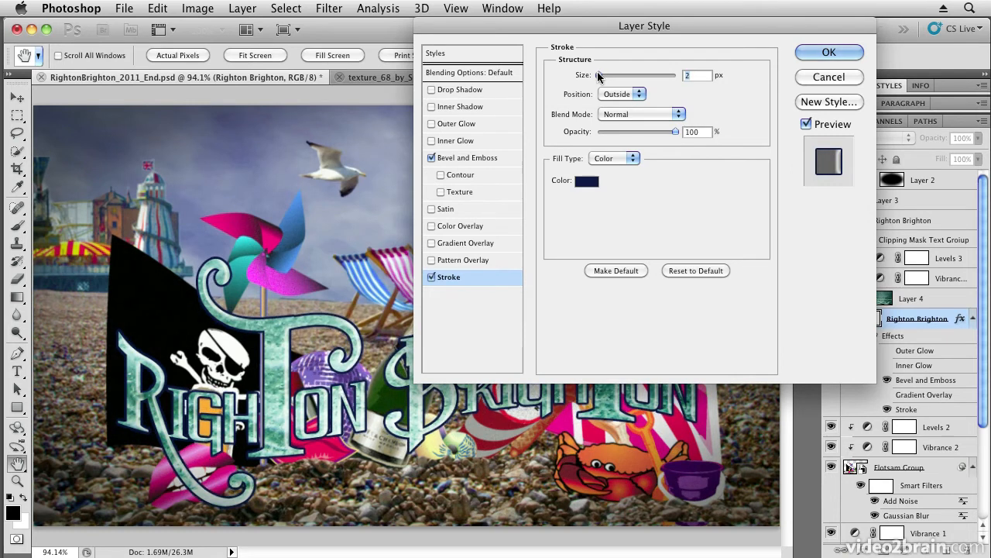
drag(600, 76, 620, 76)
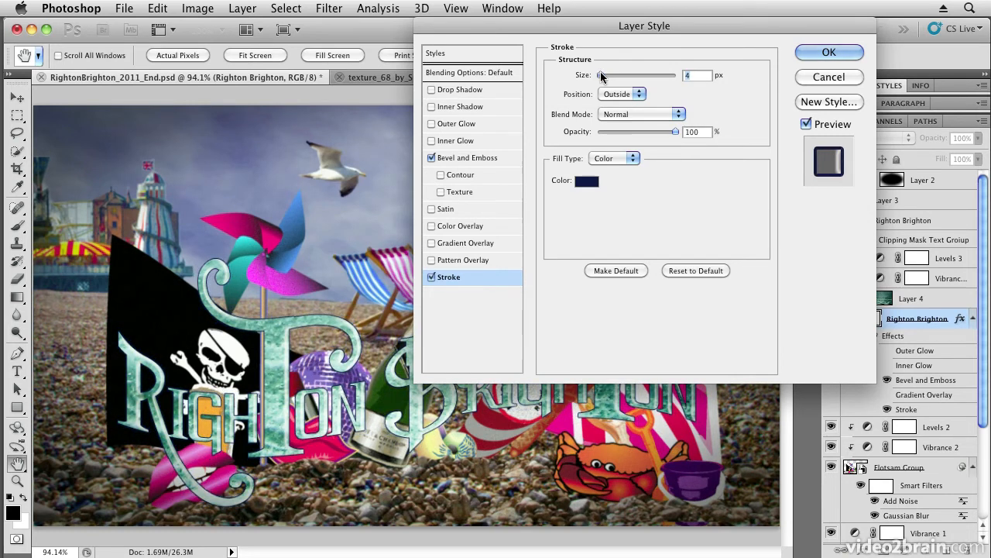
drag(600, 75, 597, 75)
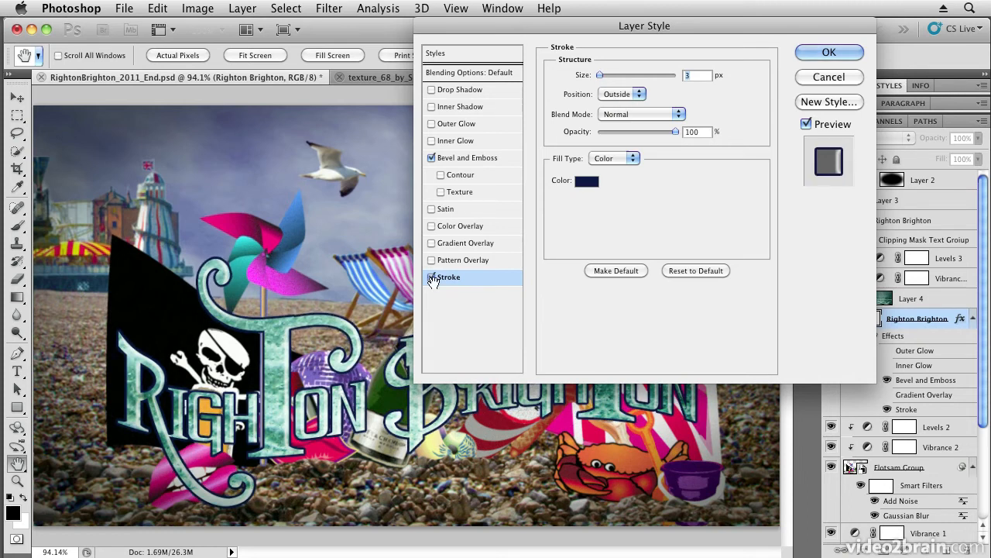
click(432, 276)
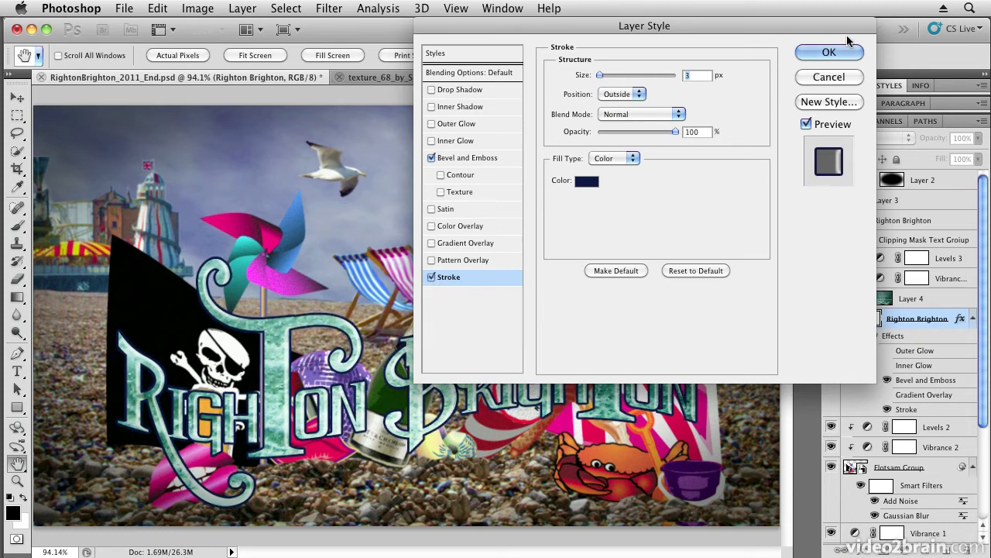
- Apply the 3 px navy stroke settings to the lettering
click(830, 52)
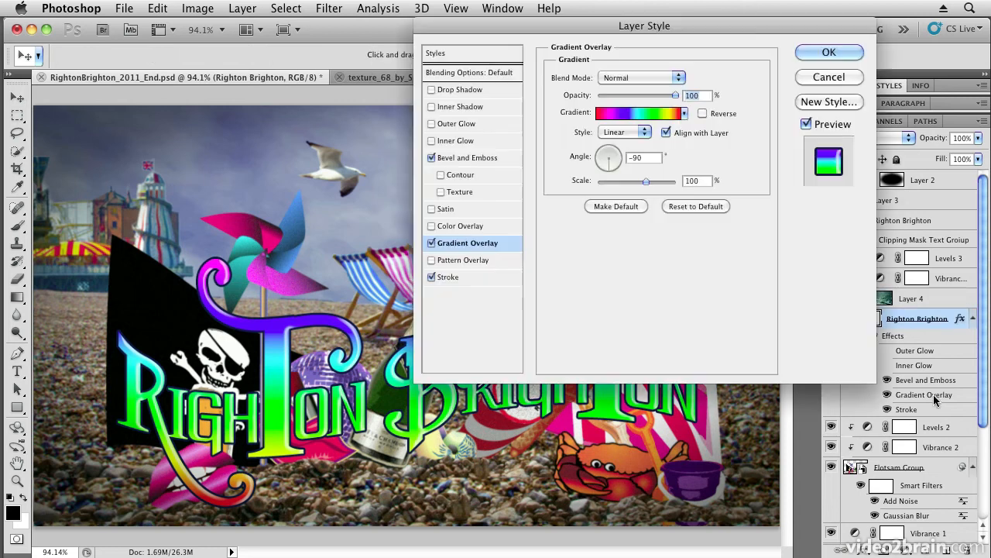
mouse_move(686, 113)
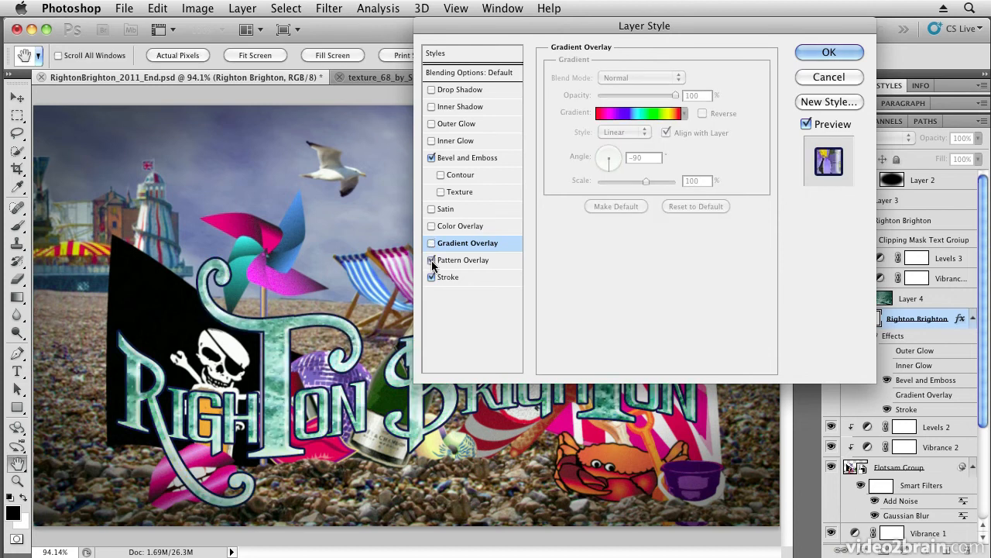
- Enable Pattern Overlay on Righton Brighton with a green grass pattern from the Texture Fill set
click(431, 259)
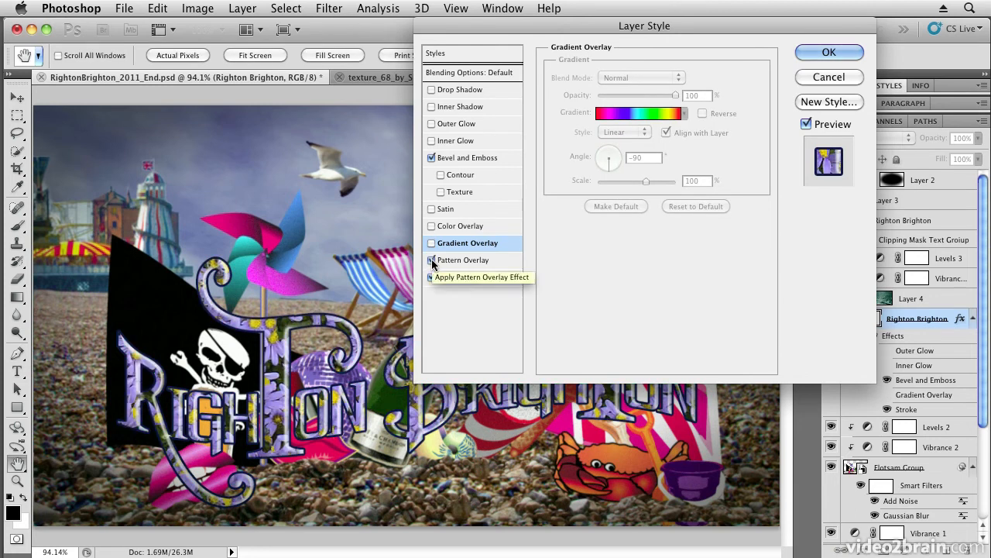
click(431, 260)
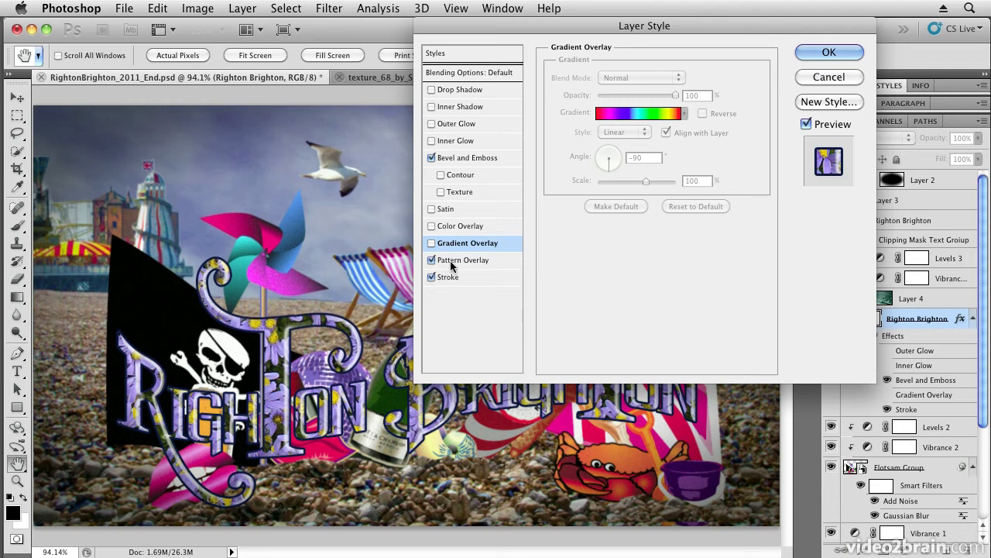
click(465, 259)
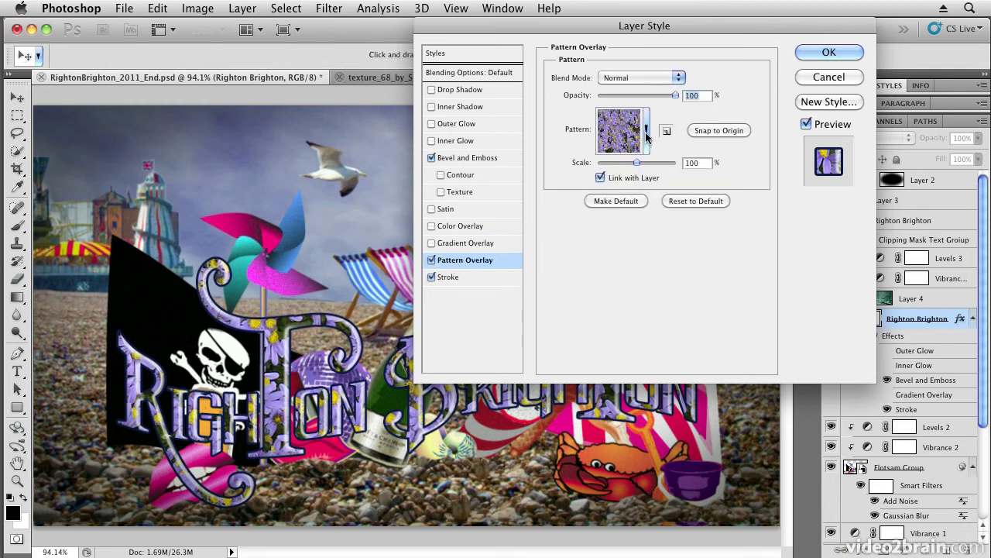
click(646, 130)
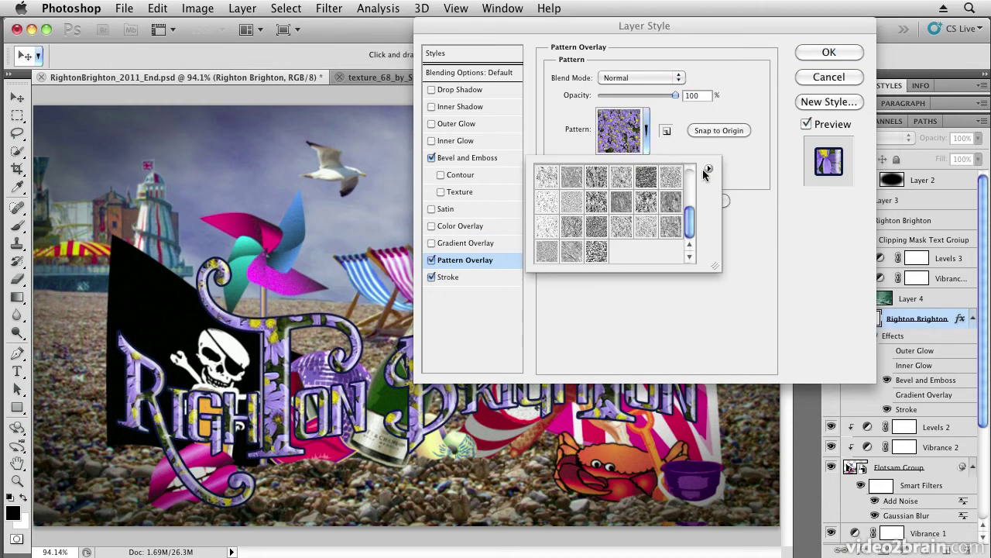
click(708, 168)
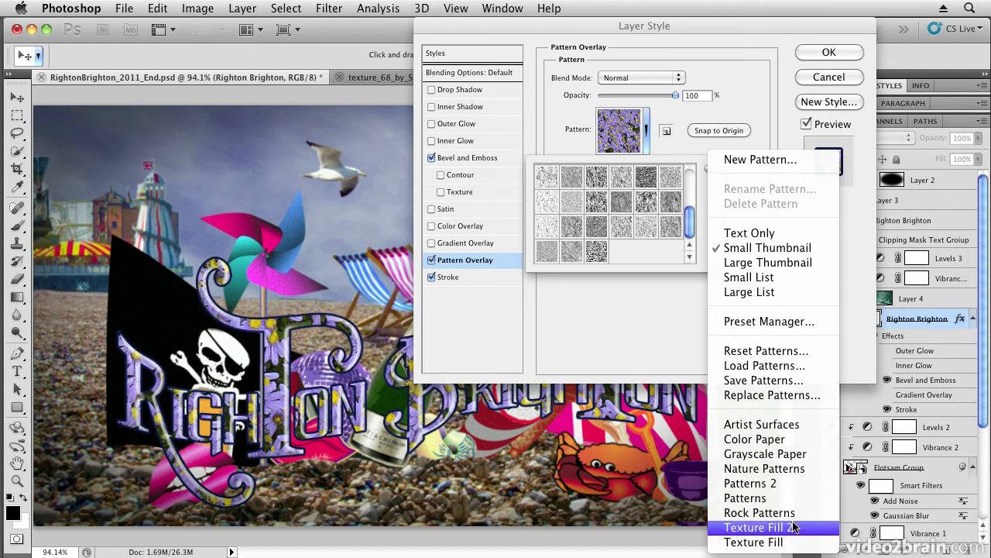
click(765, 467)
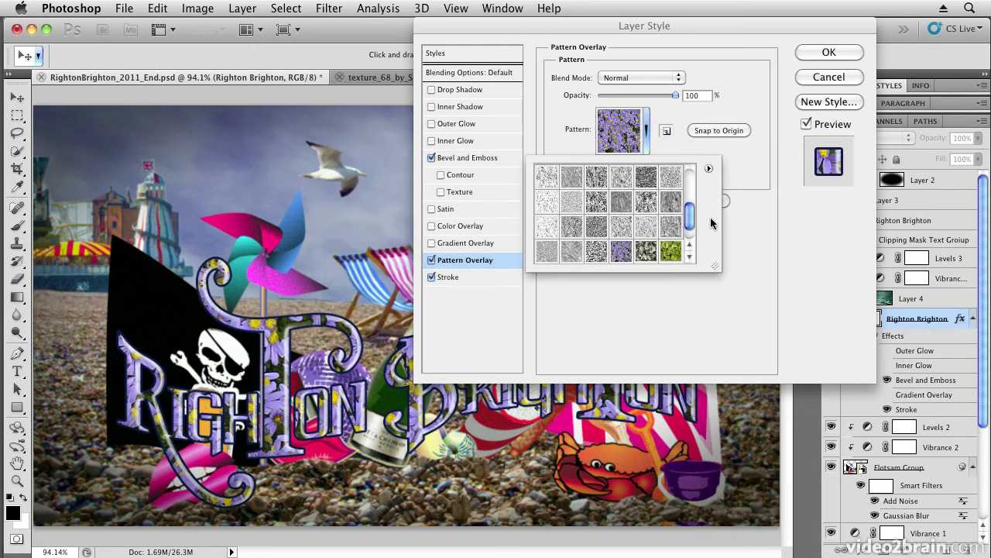
click(671, 225)
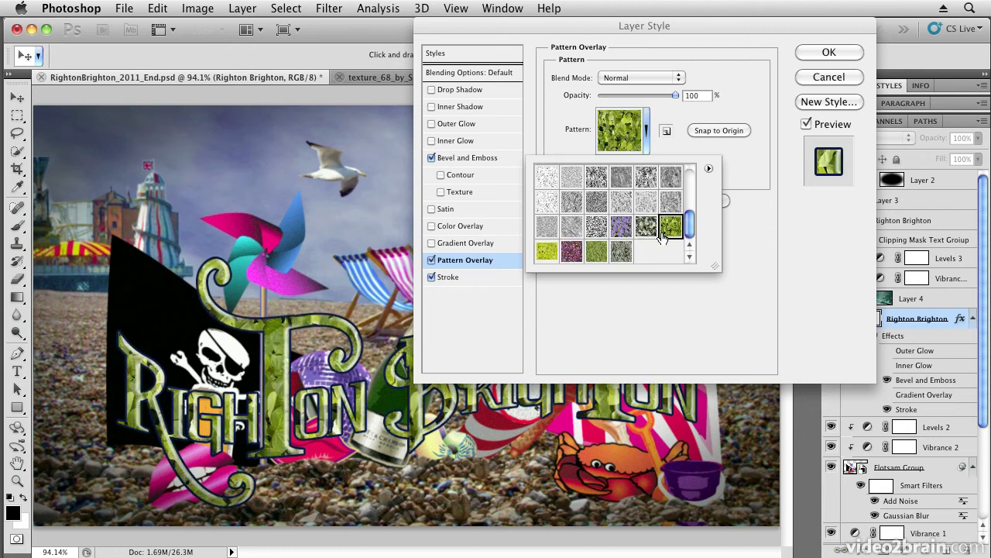
click(671, 226)
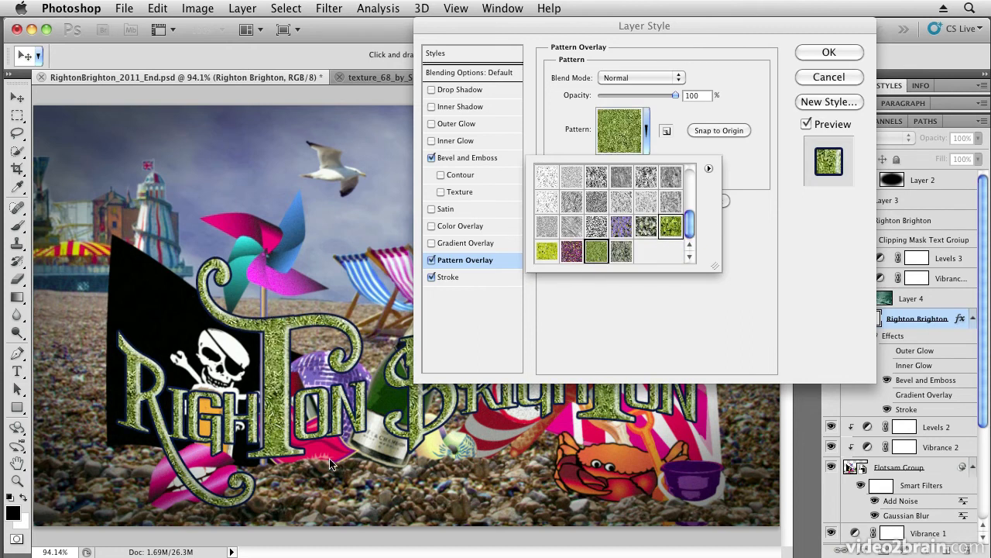
click(625, 250)
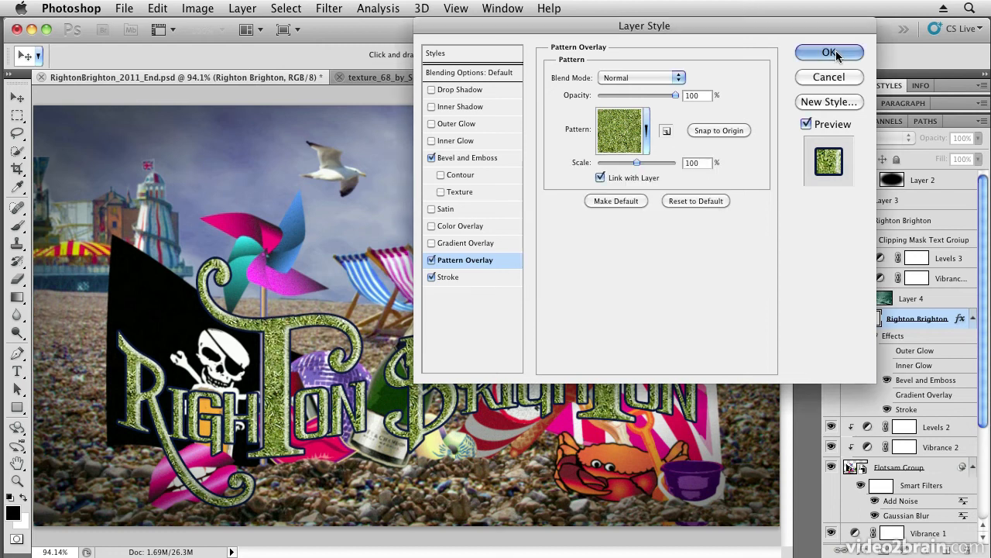
click(829, 52)
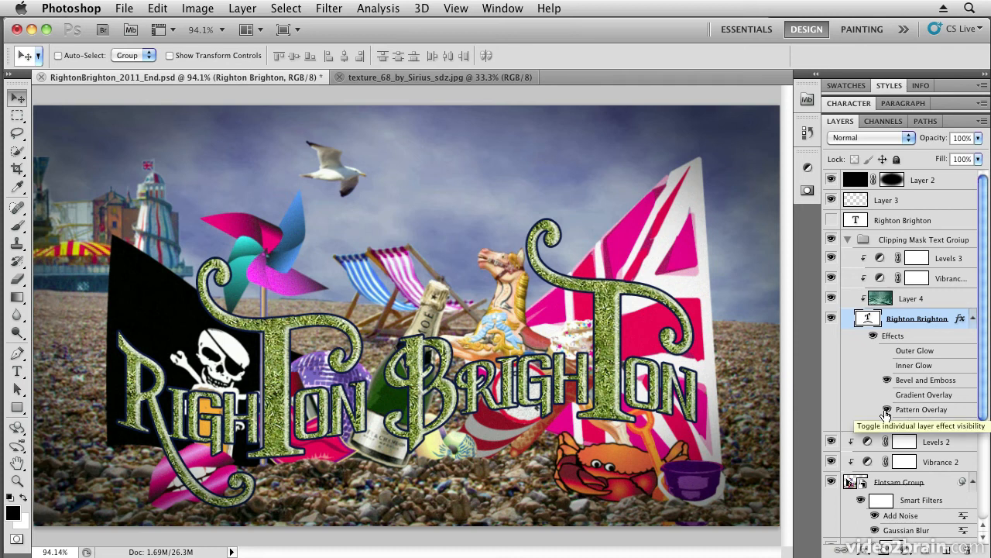
mouse_move(899, 413)
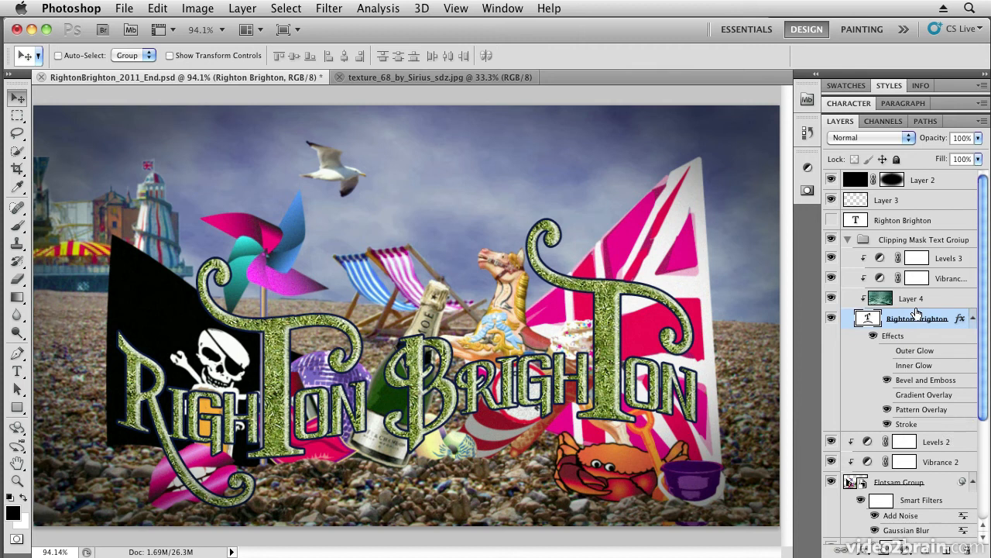
- Select Layer 4, the teal texture layer clipped to the lettering
click(911, 298)
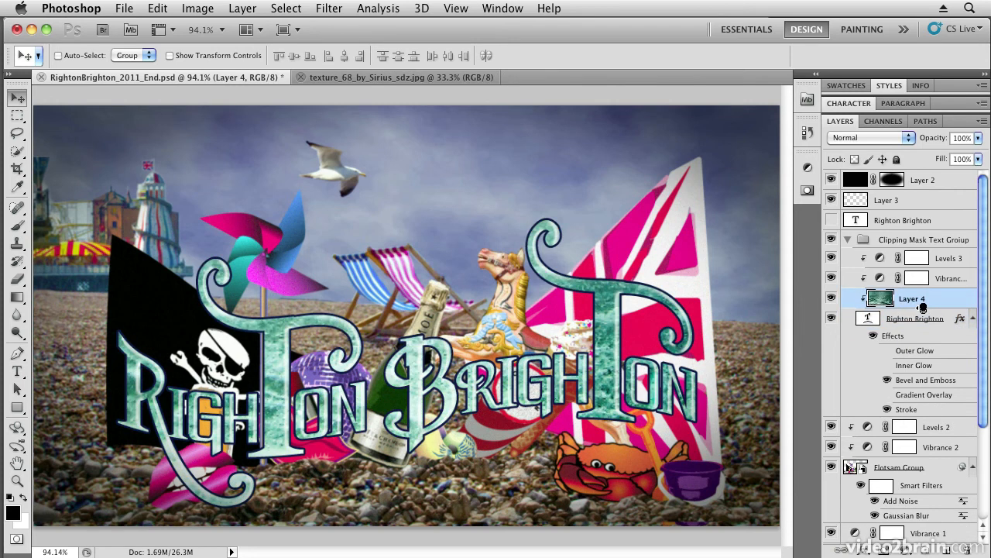